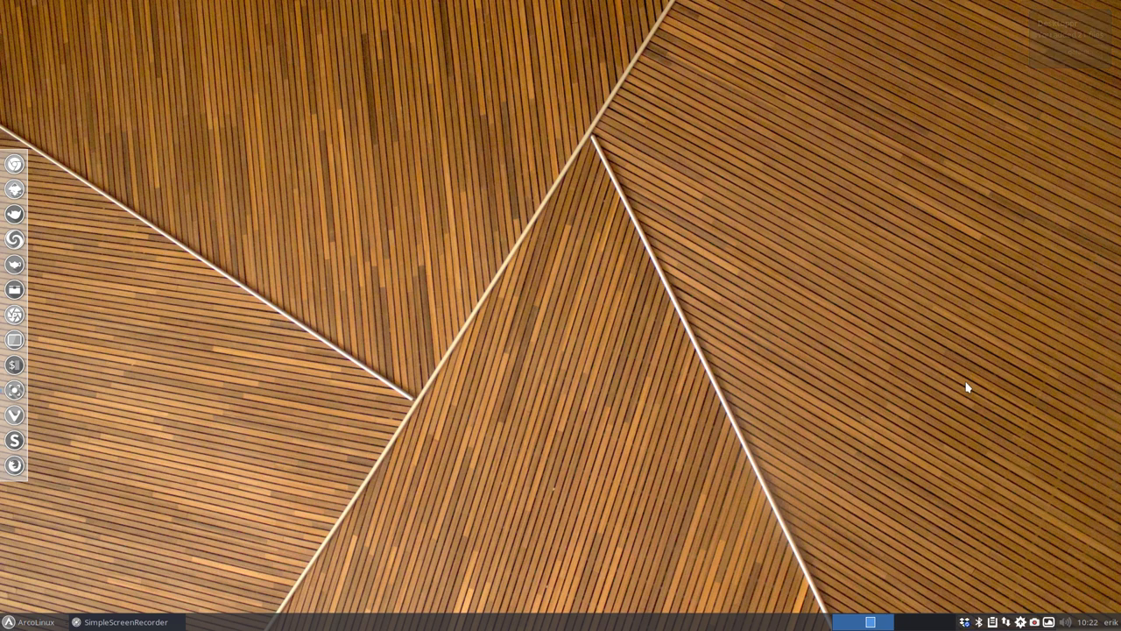
mouse_move(842, 350)
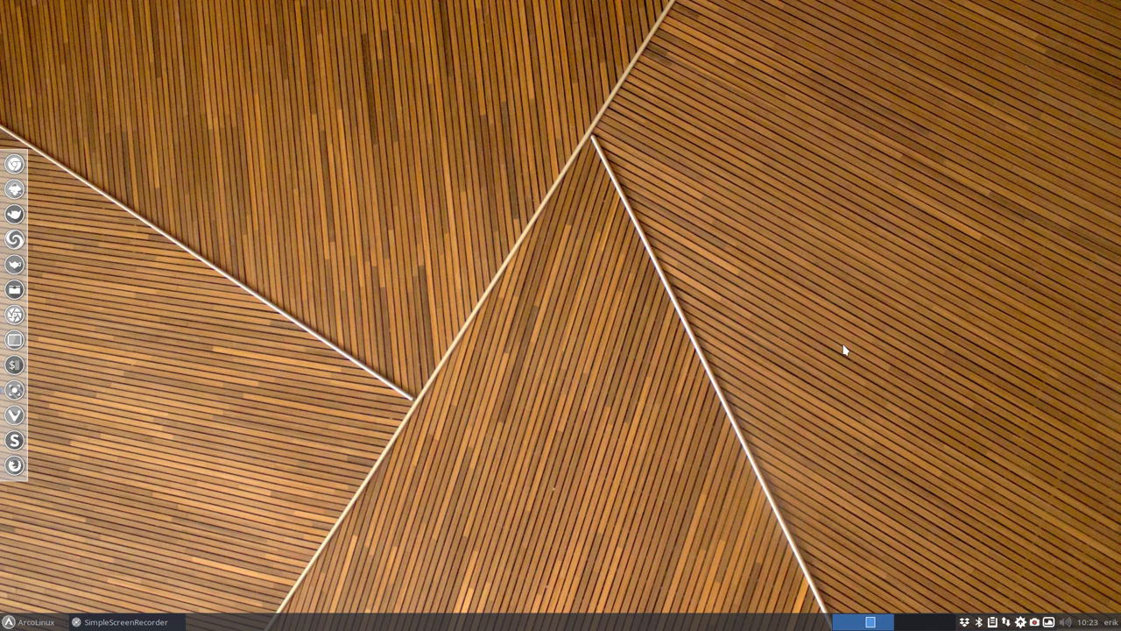
mouse_move(31, 466)
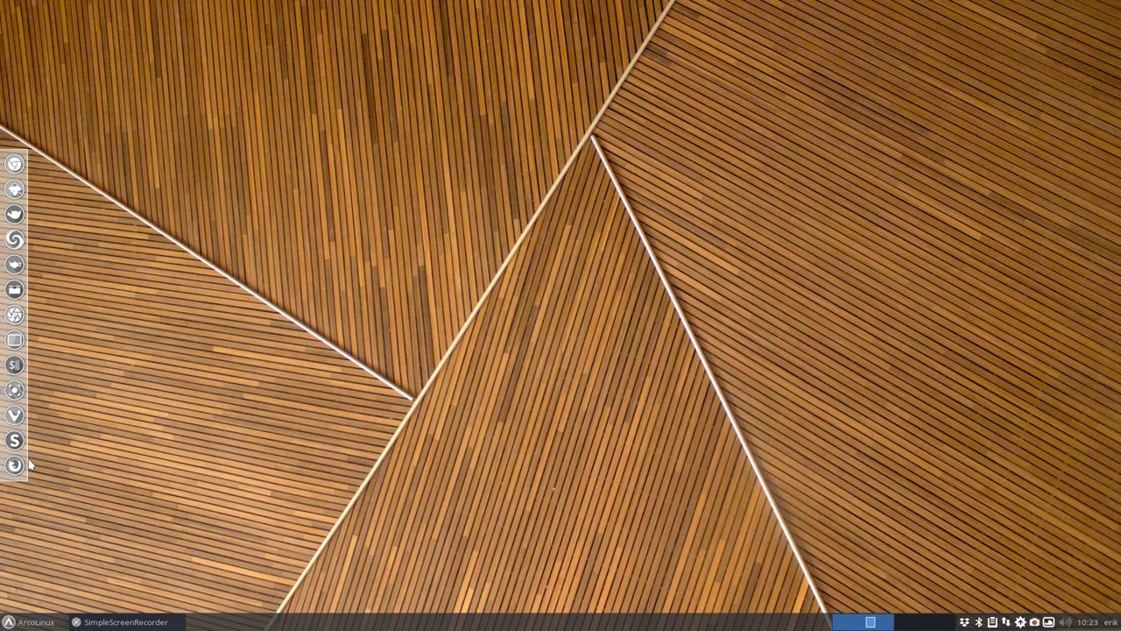
Launch Firefox from the left-side dock.
click(14, 165)
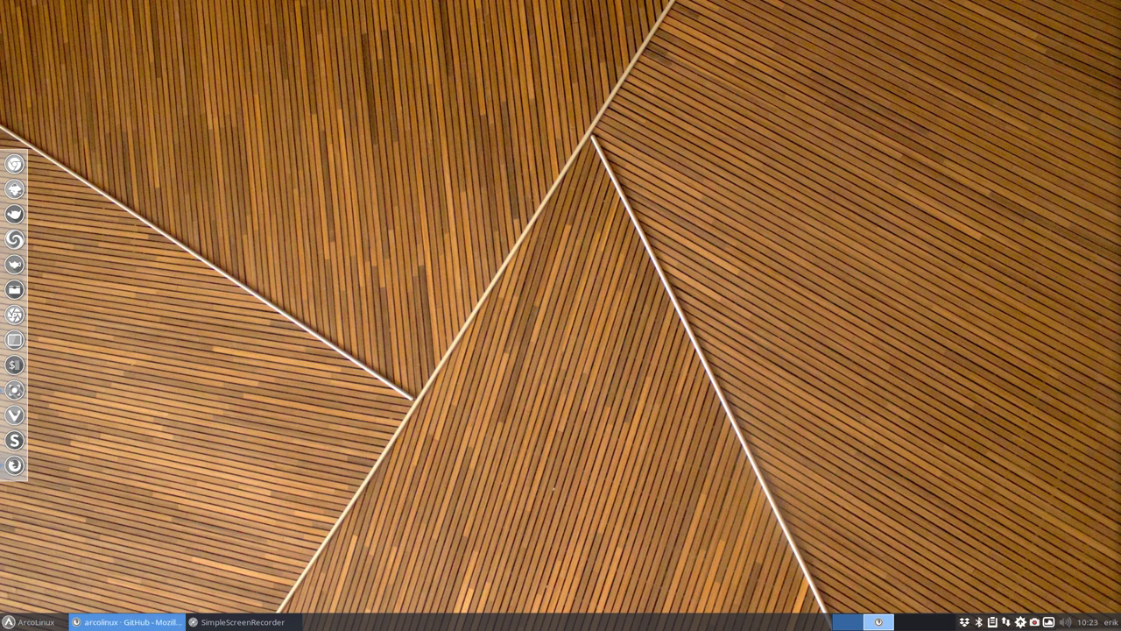
Search Google for insync, go to insynchq.com and scroll through its feature table.
click(122, 622)
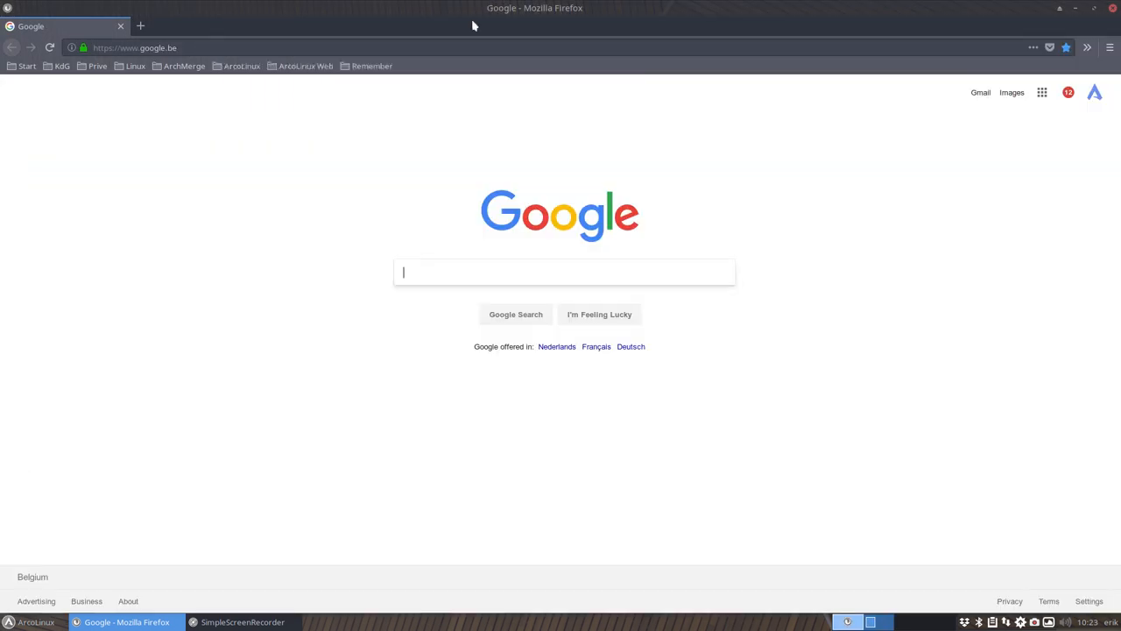
text(insync)
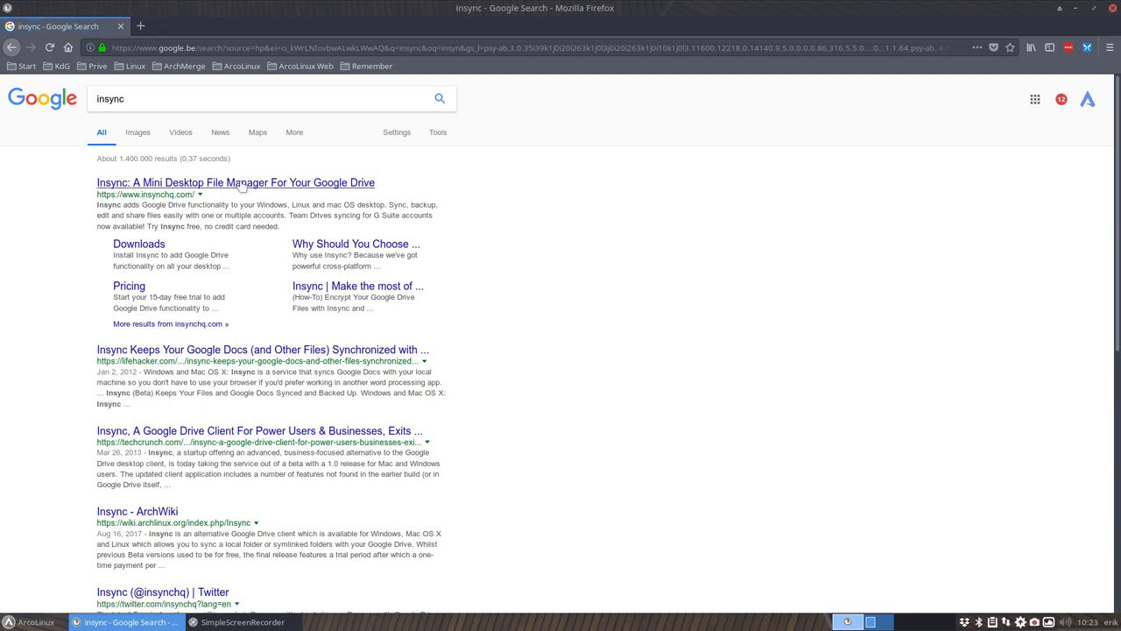
click(232, 181)
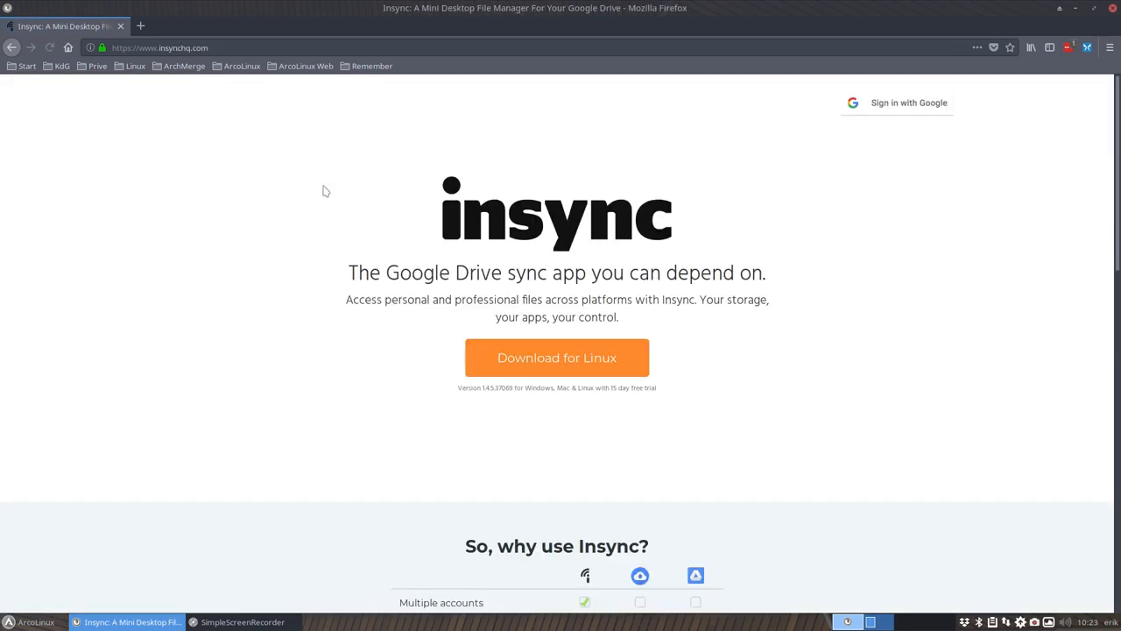
scroll(down, 3)
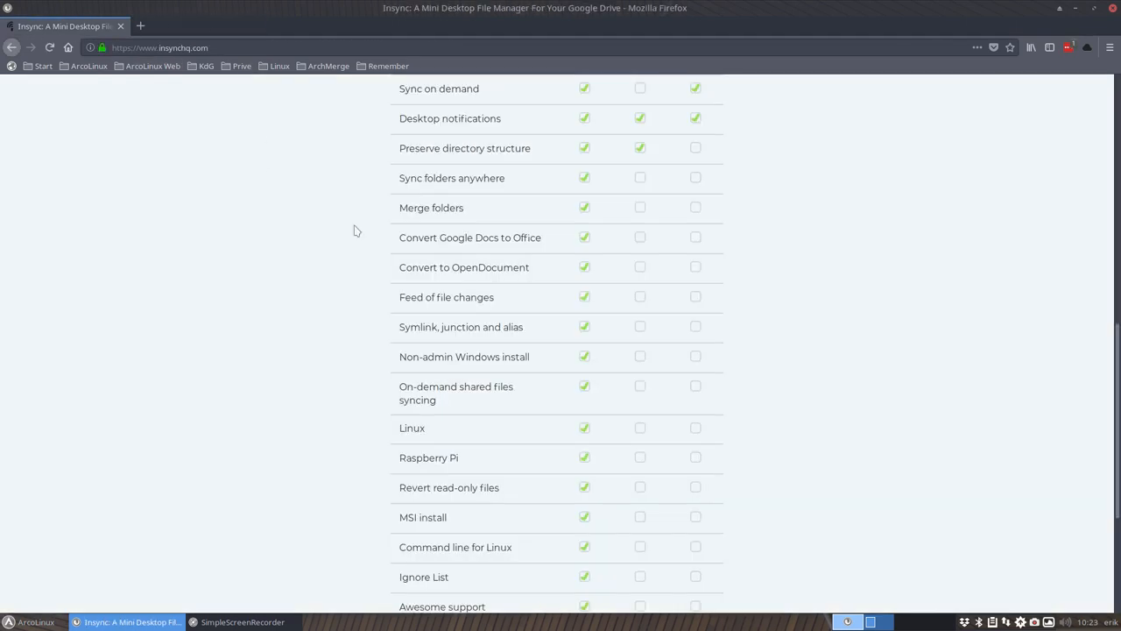
scroll(down, 3)
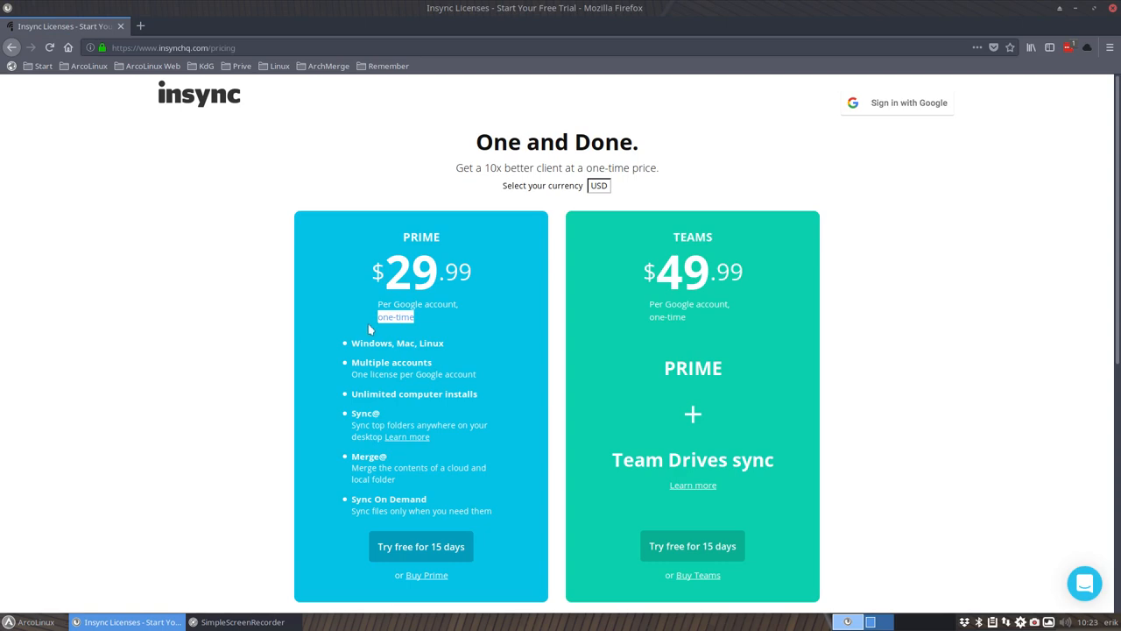
mouse_move(380, 343)
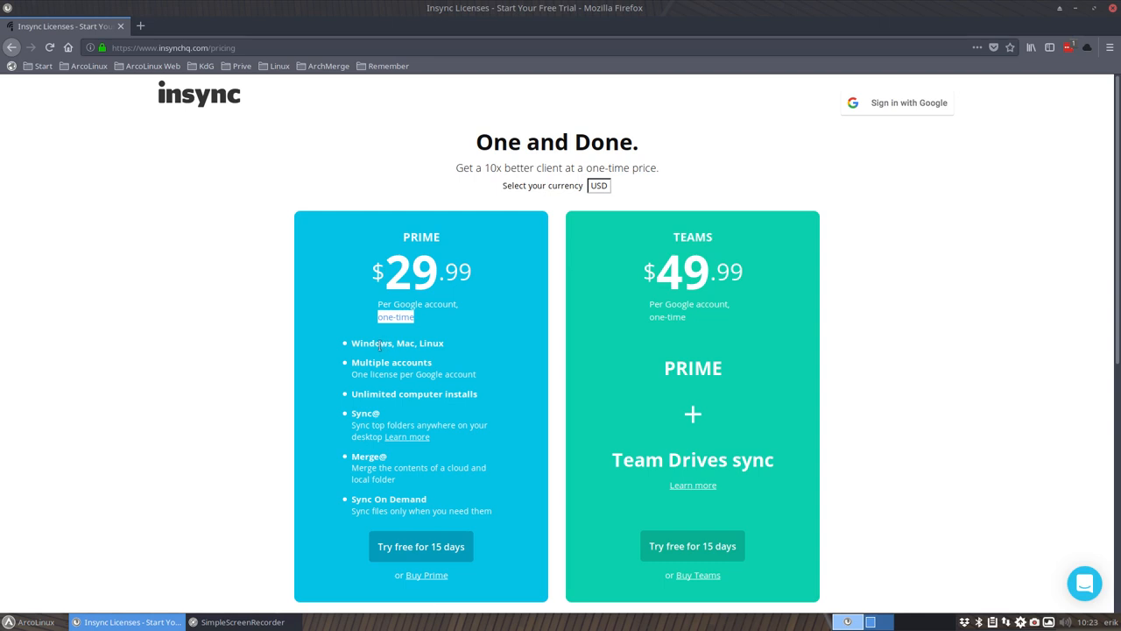
mouse_move(384, 423)
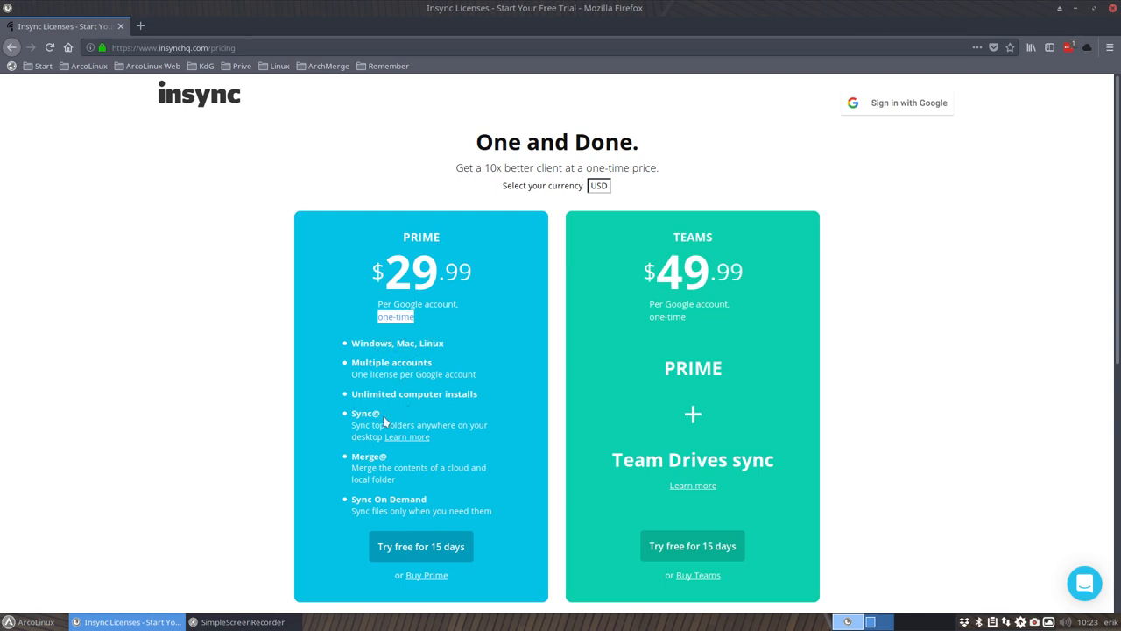
mouse_move(418, 551)
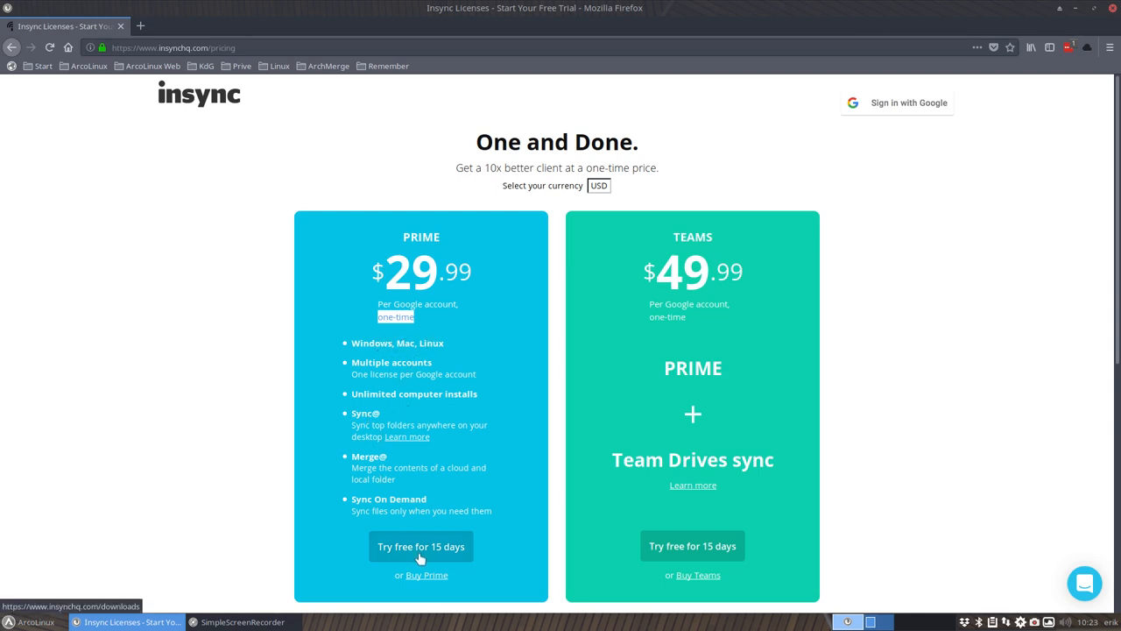
mouse_move(701, 83)
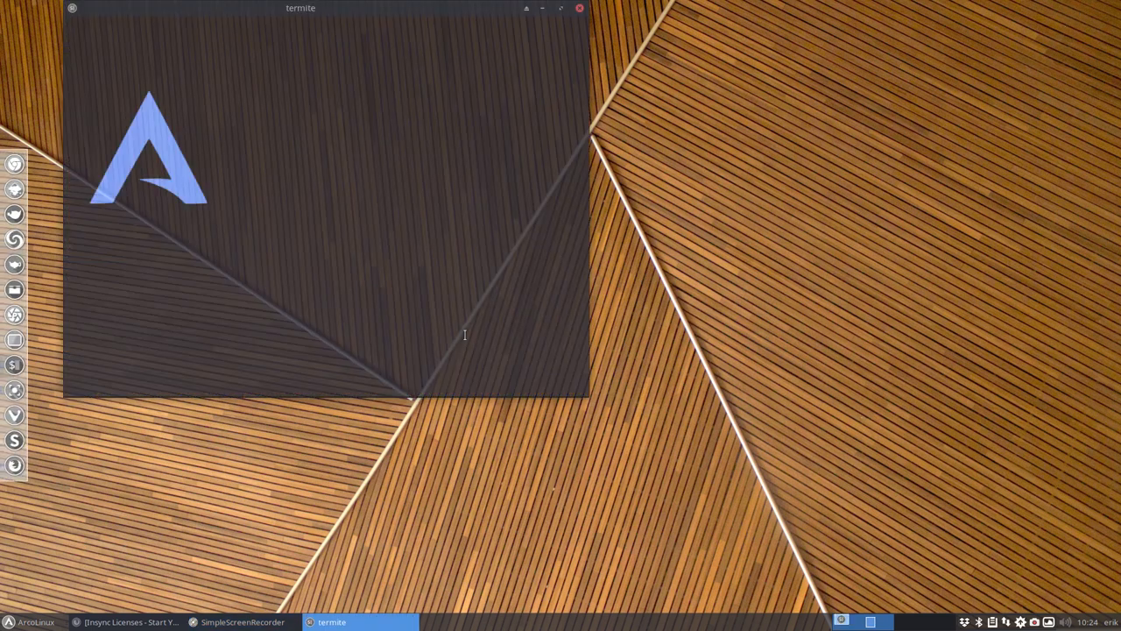
Run neofetch, then 'trizen insync' and confirm building the insync 1.4.5-1 package.
text(neofetch)
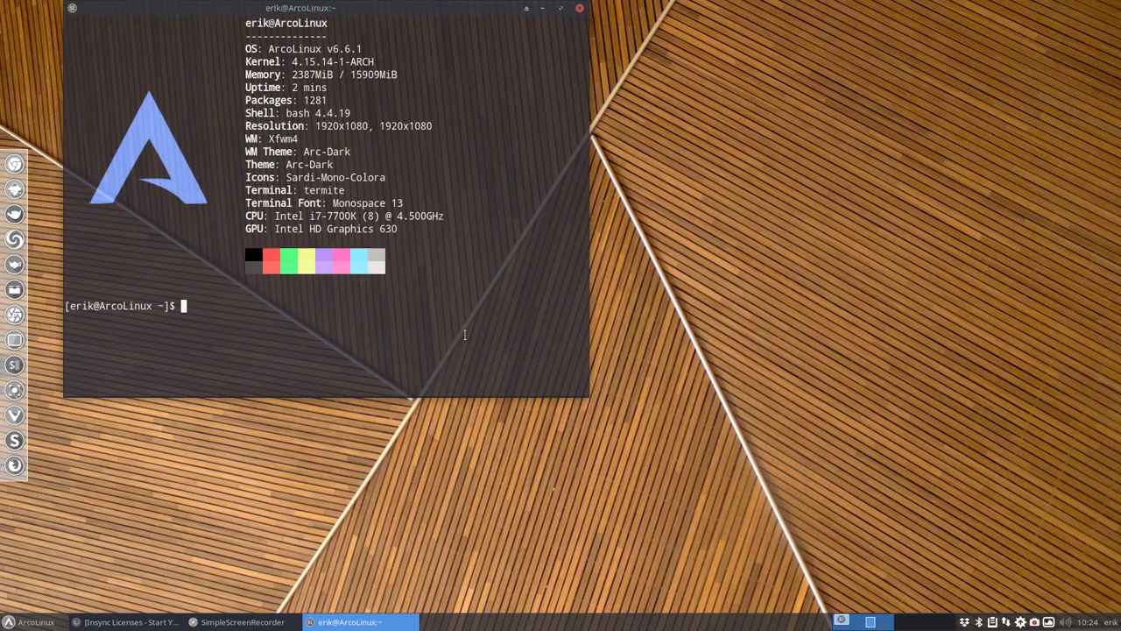
text(pa)
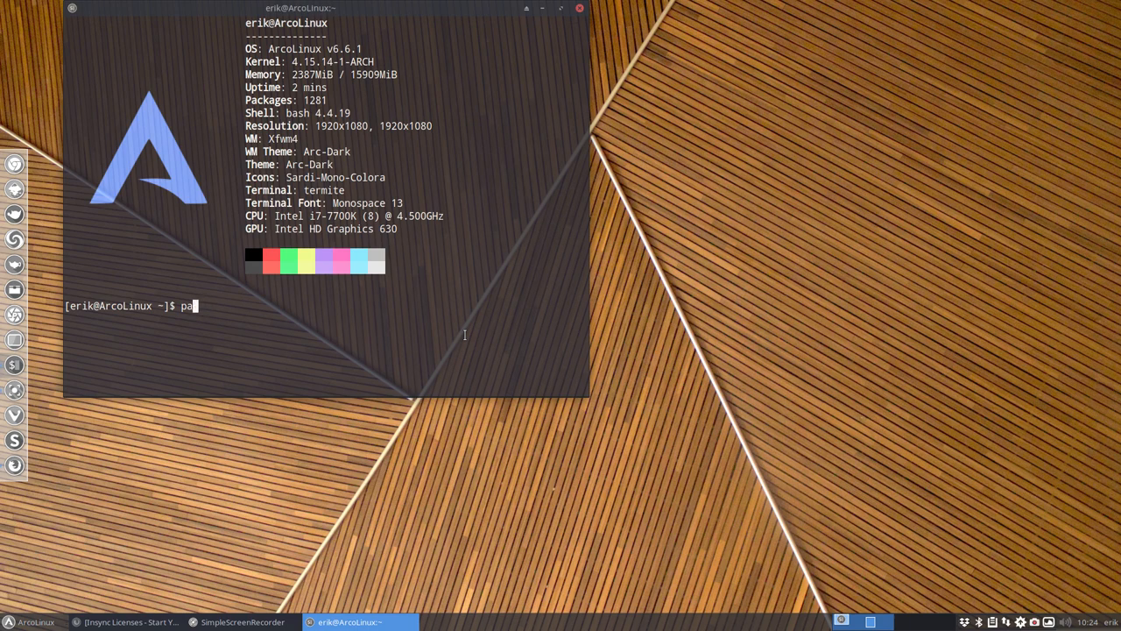
text(trie)
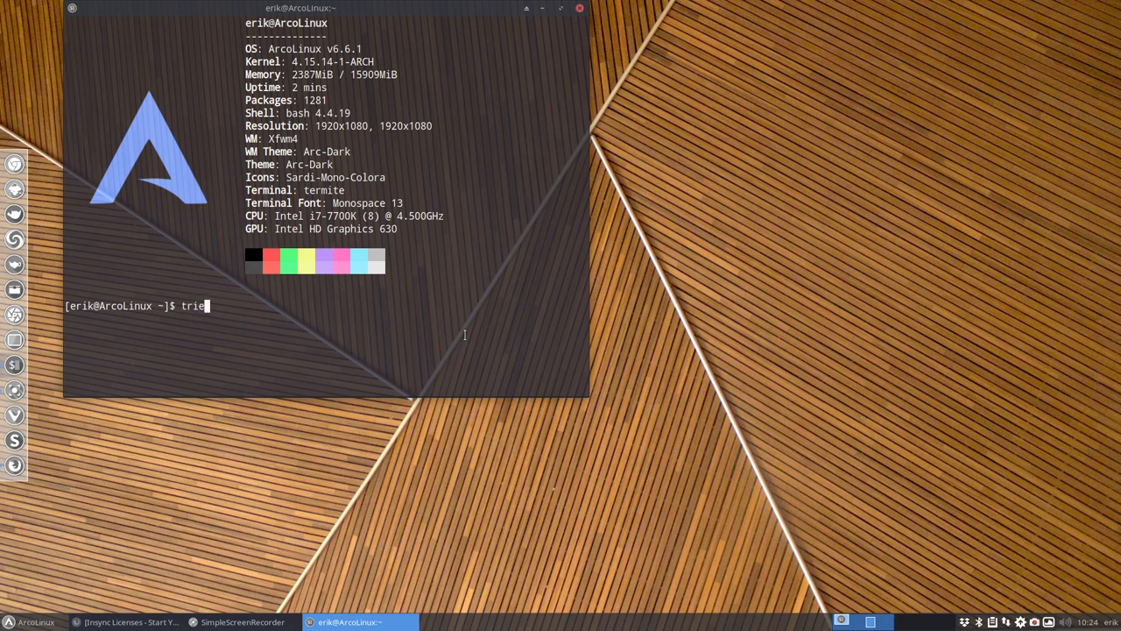
text(zen insync)
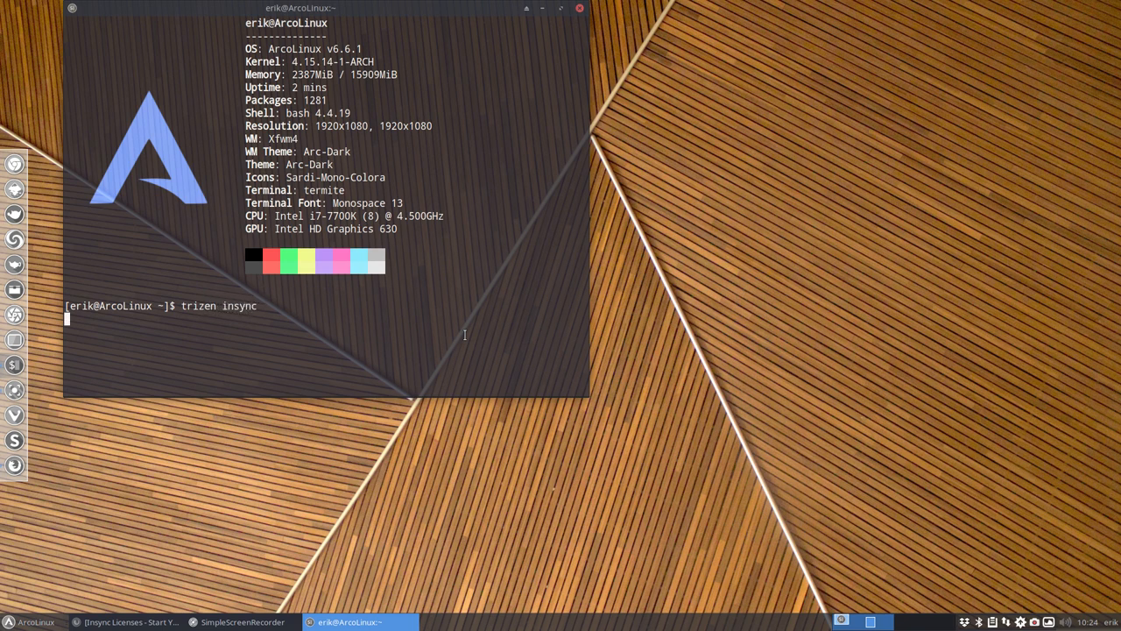
key(Return)
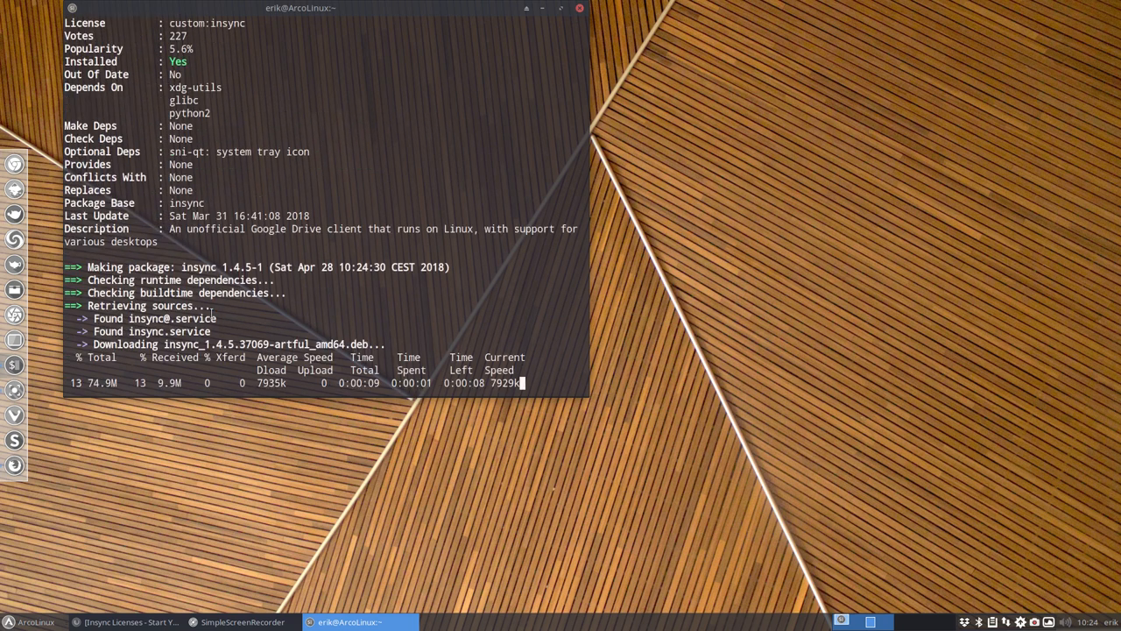
drag(300, 8, 598, 20)
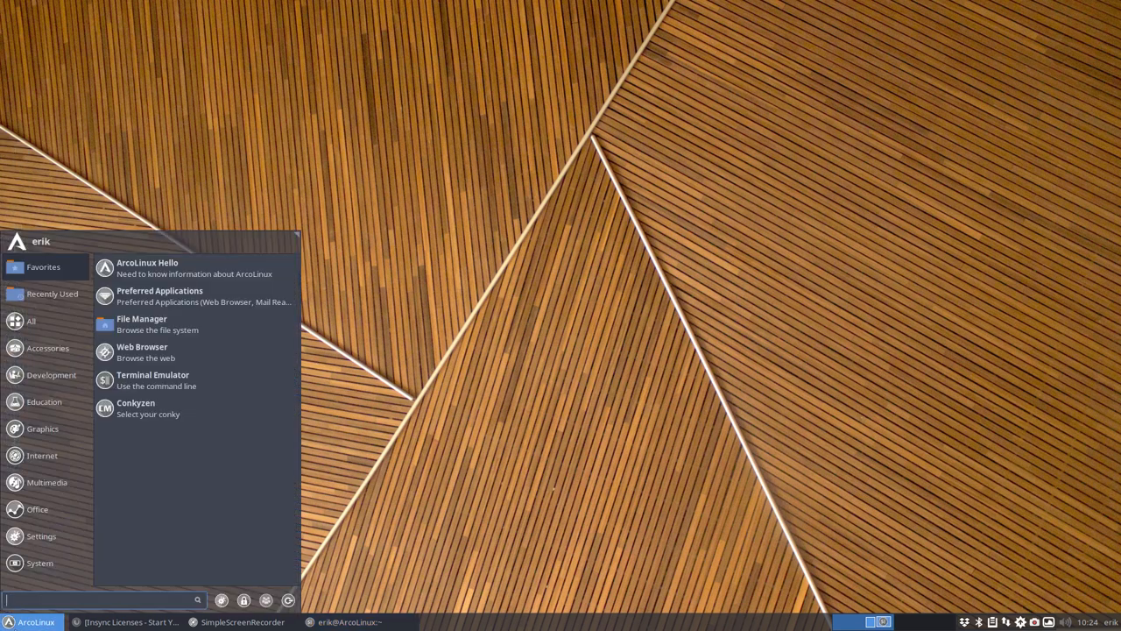
Launch Insync from the app menu and allow it offline access to the Google account.
text(ins)
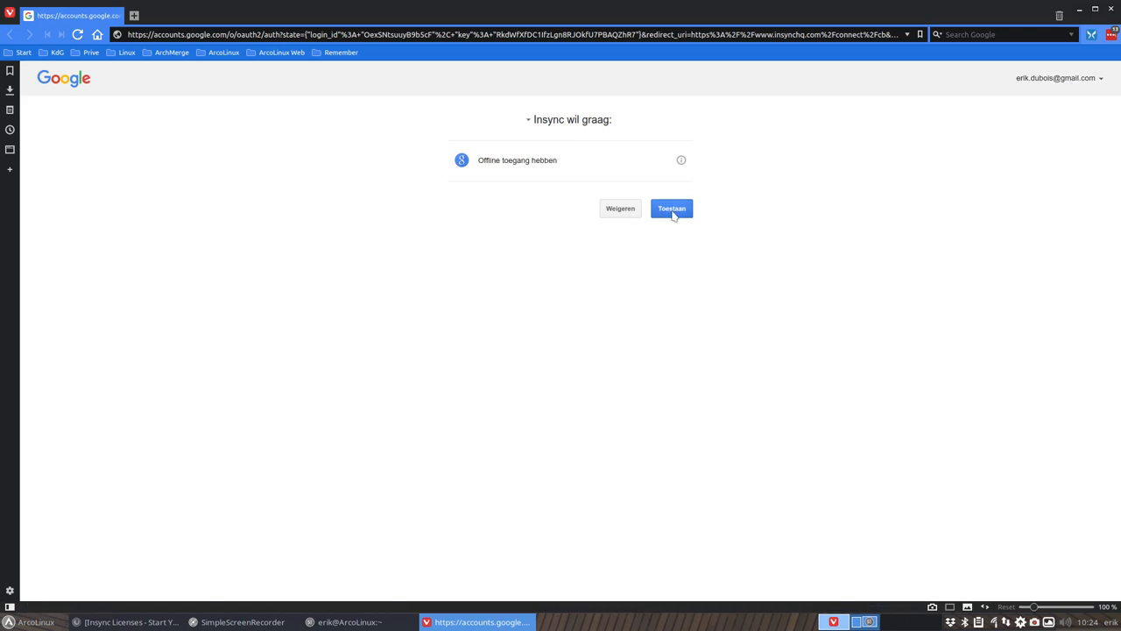
click(671, 209)
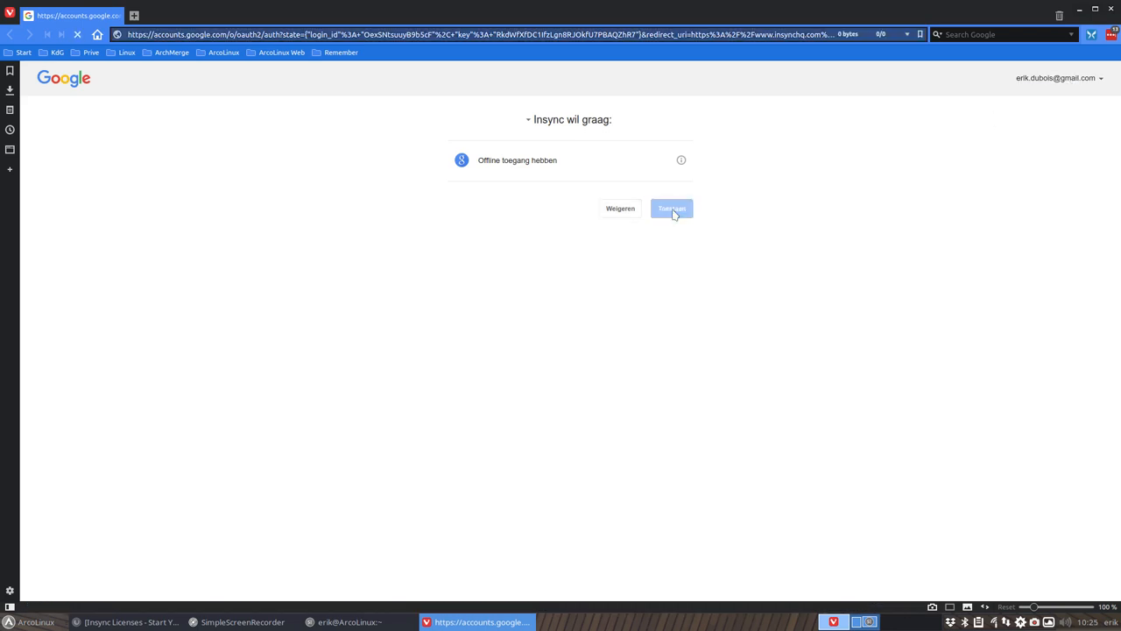
Choose /home/erik/Insync as the sync folder in Insync's welcome screen.
click(671, 208)
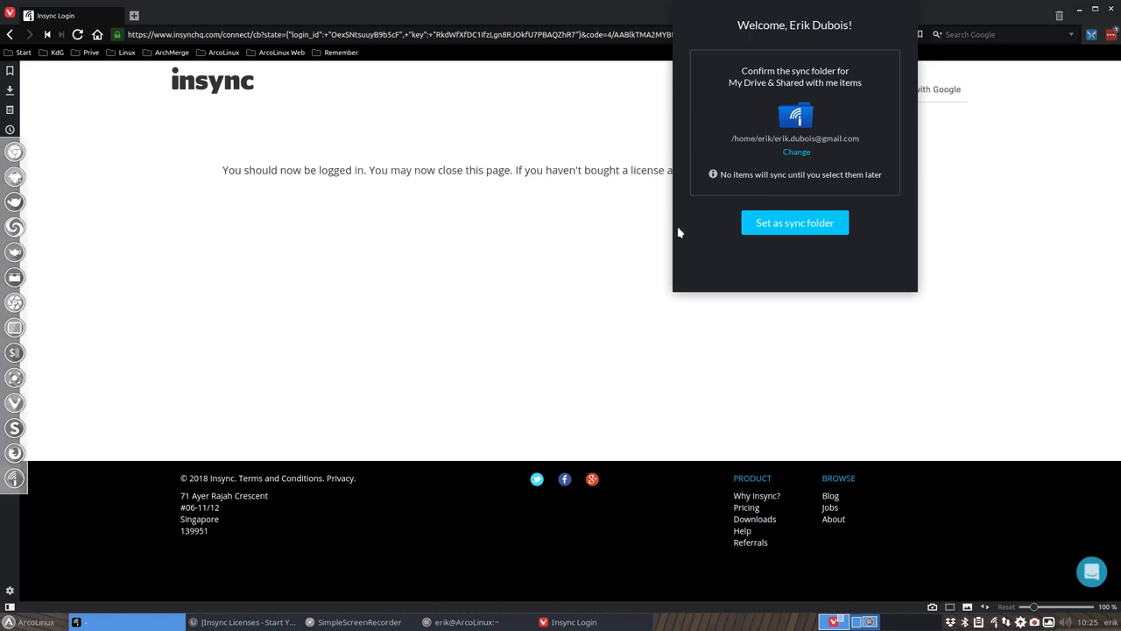
mouse_move(776, 180)
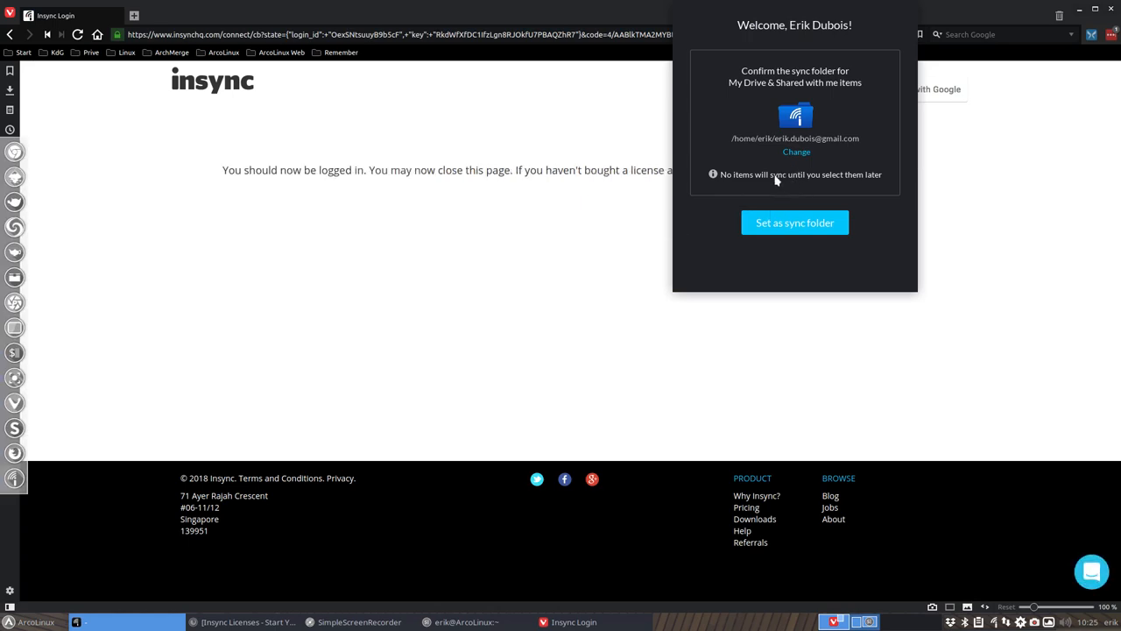
mouse_move(795, 137)
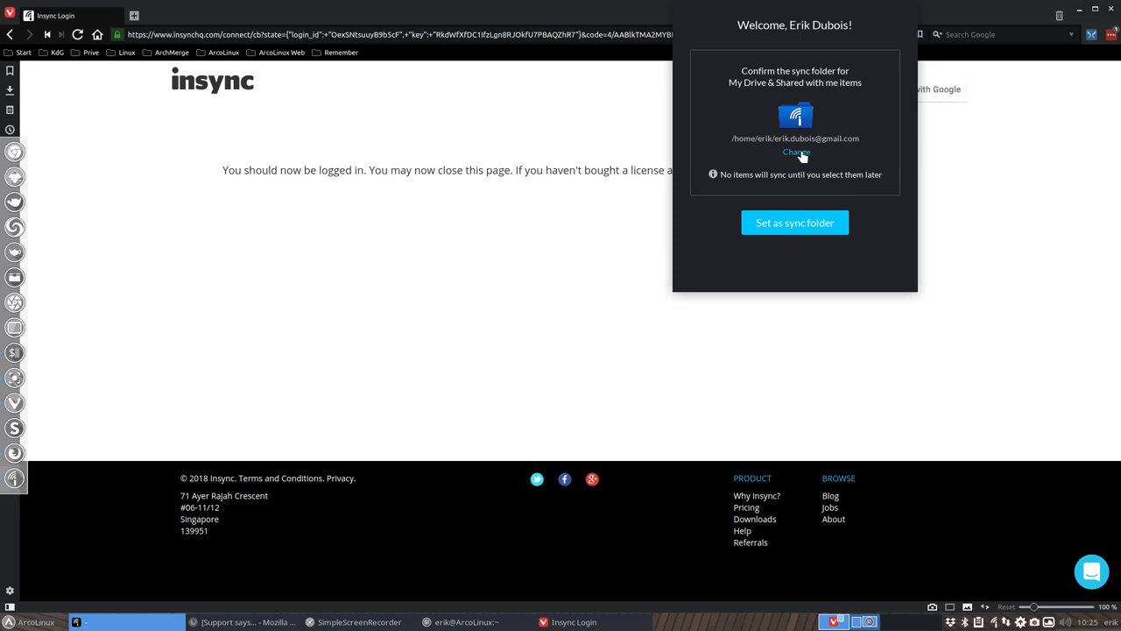
click(797, 151)
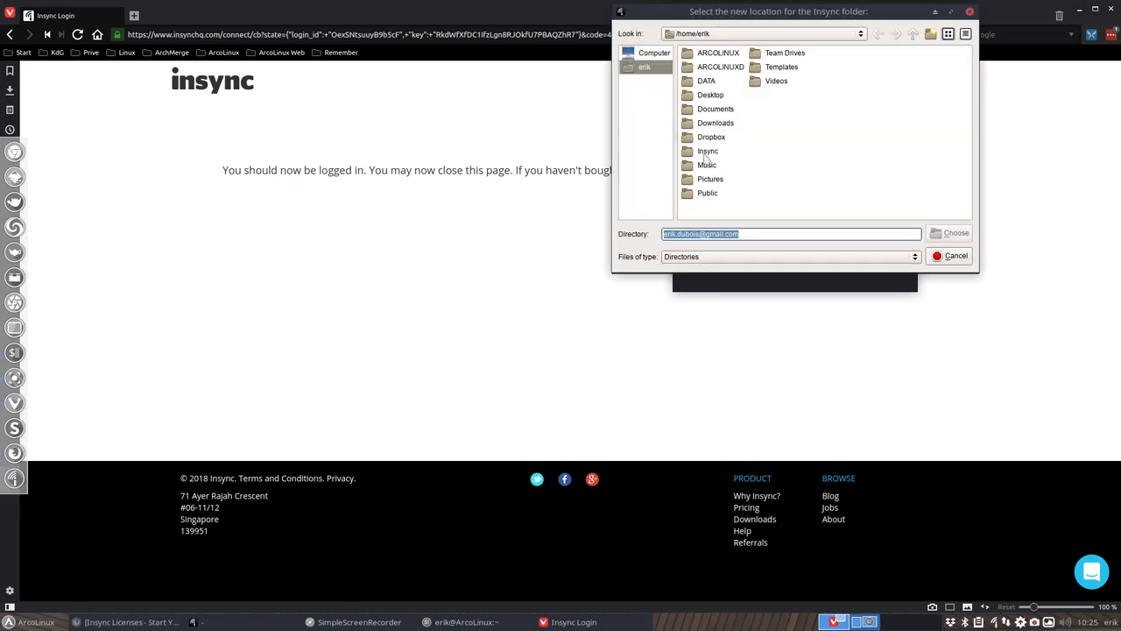
click(708, 150)
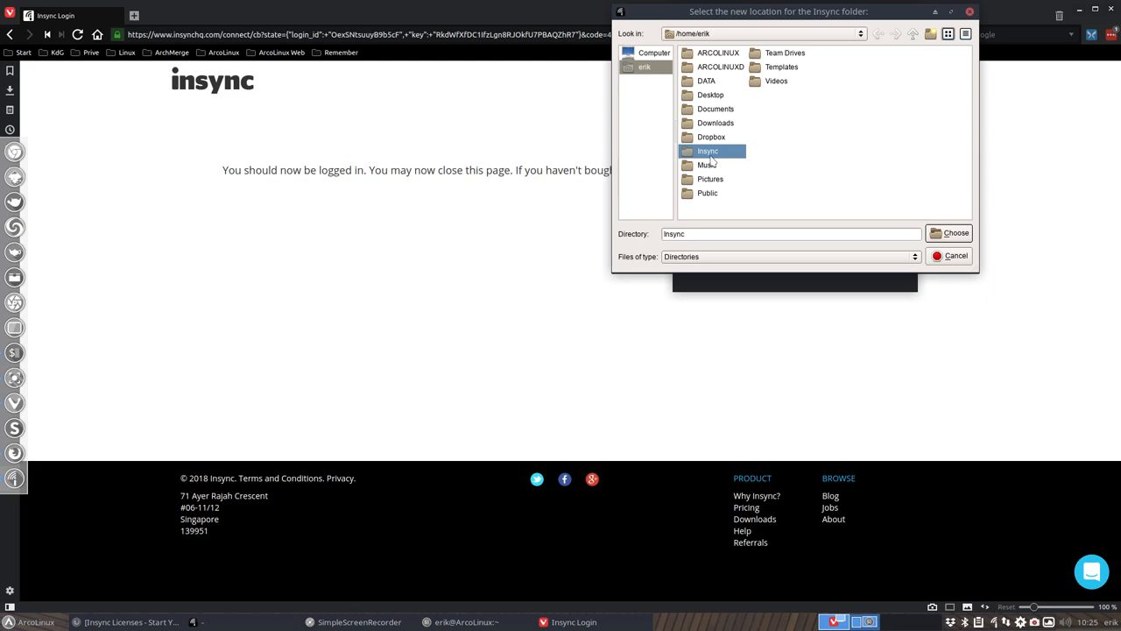
mouse_move(930, 35)
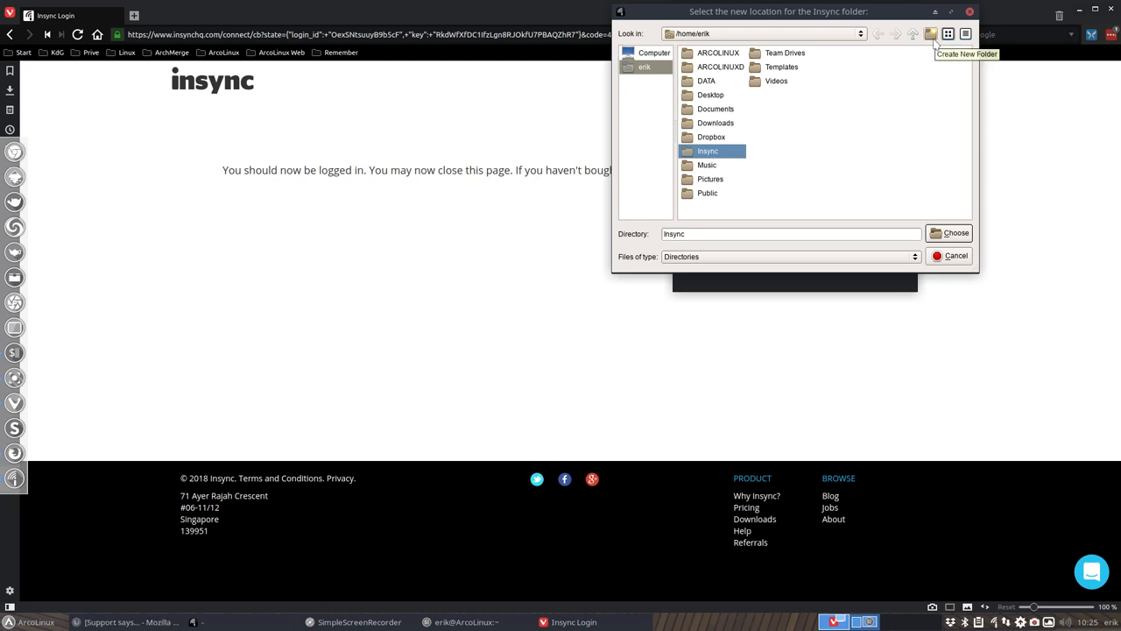
mouse_move(719, 160)
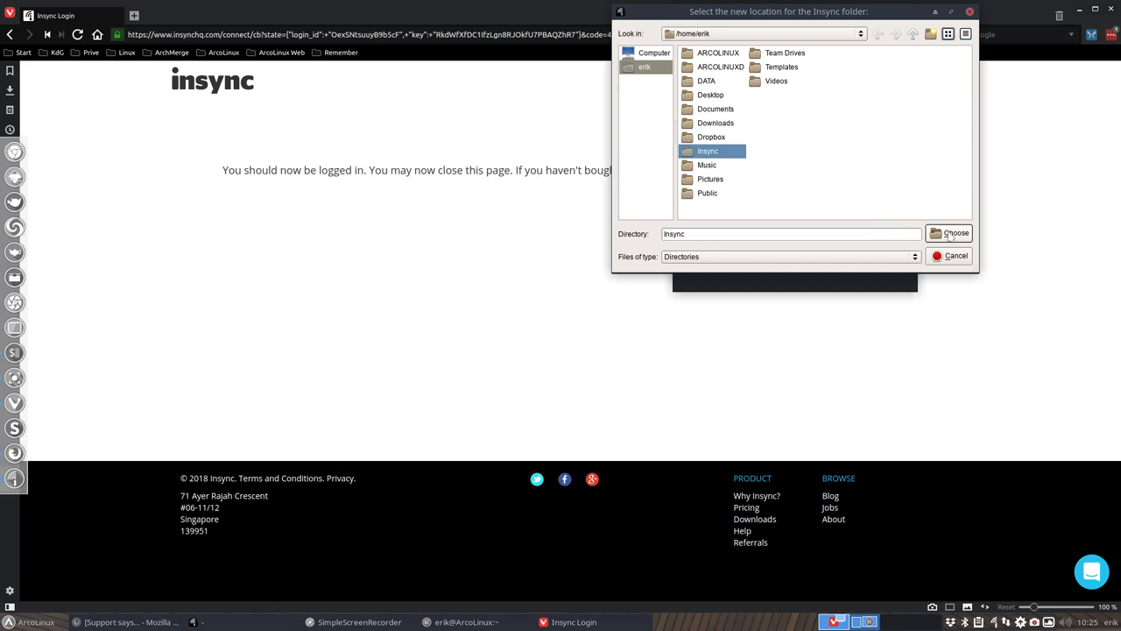
click(949, 232)
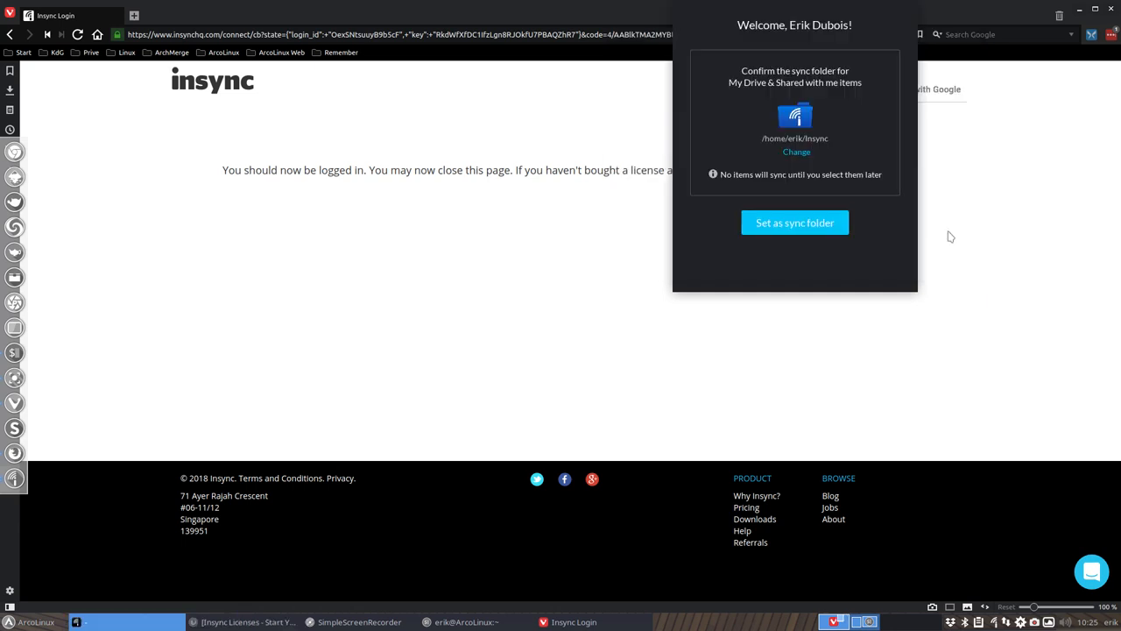
Confirm the sync folder, step through the 'Almost there!' tips and start Insync on My Drive.
click(794, 223)
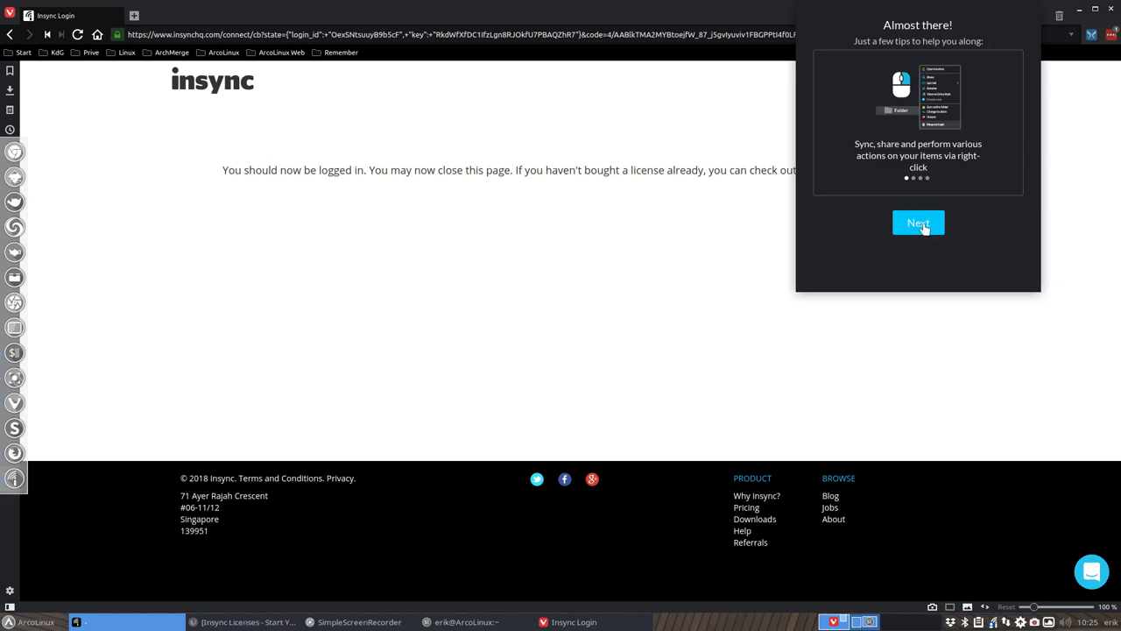
click(918, 223)
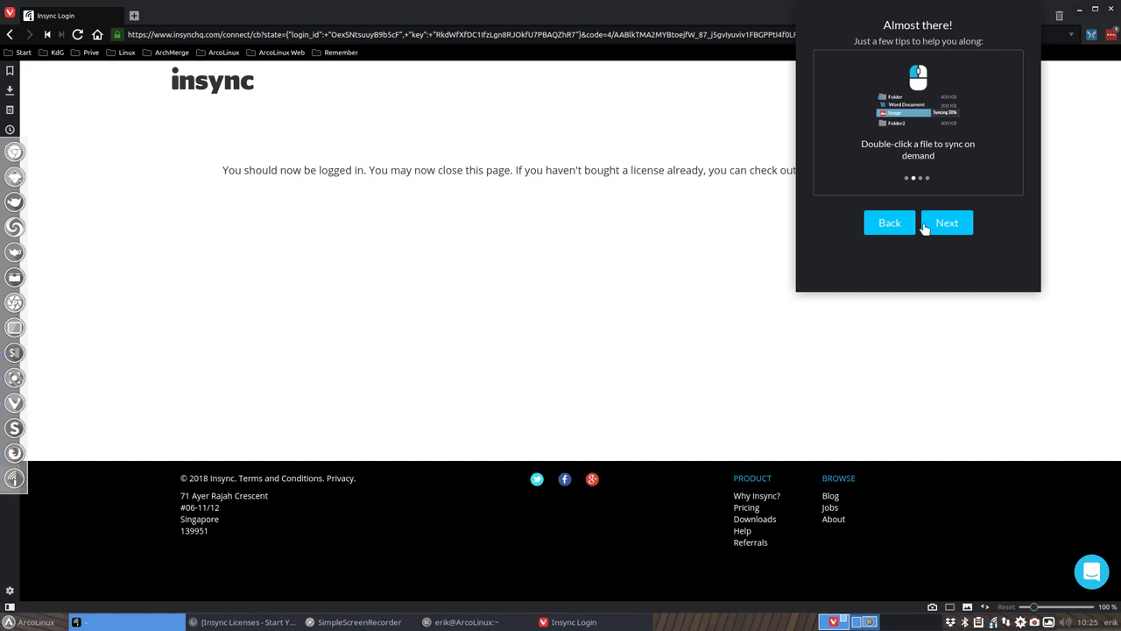
mouse_move(882, 59)
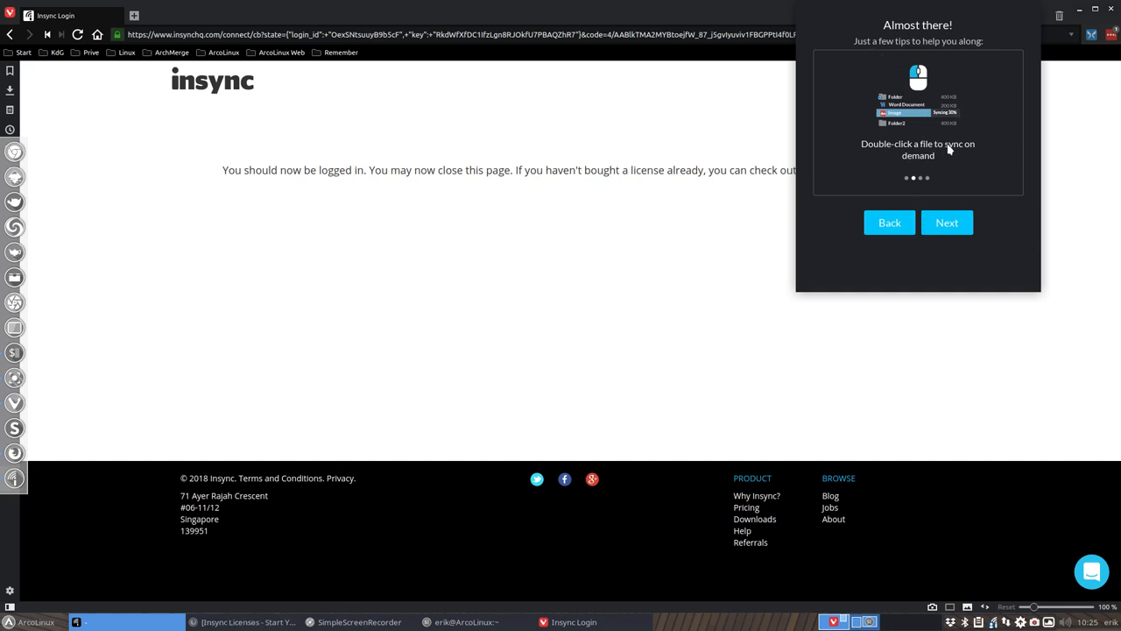
mouse_move(934, 210)
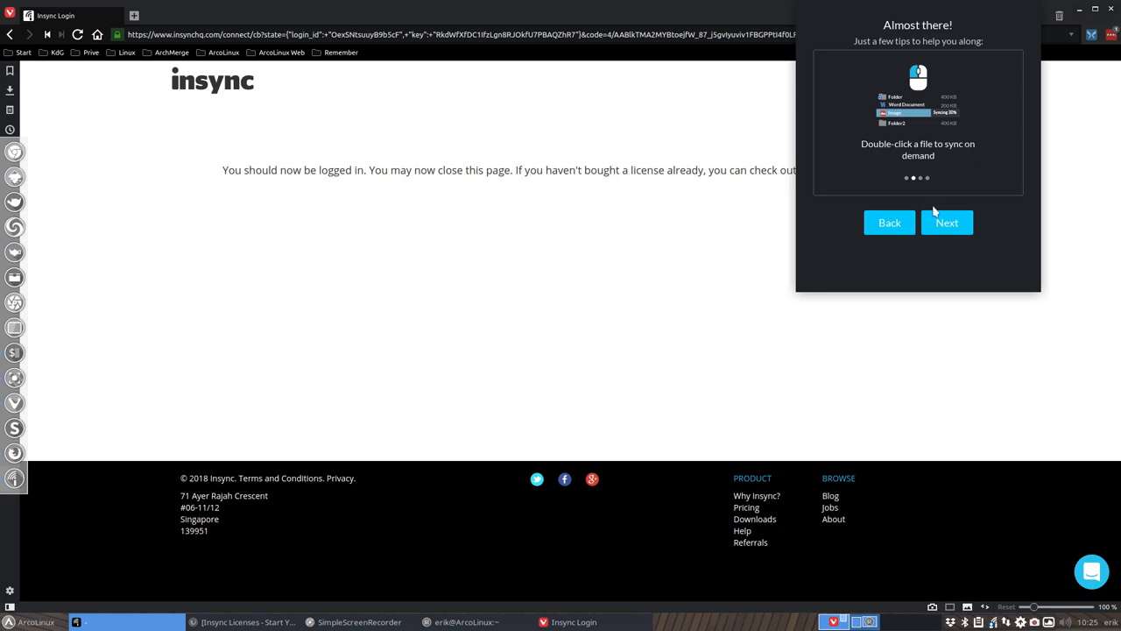
click(947, 222)
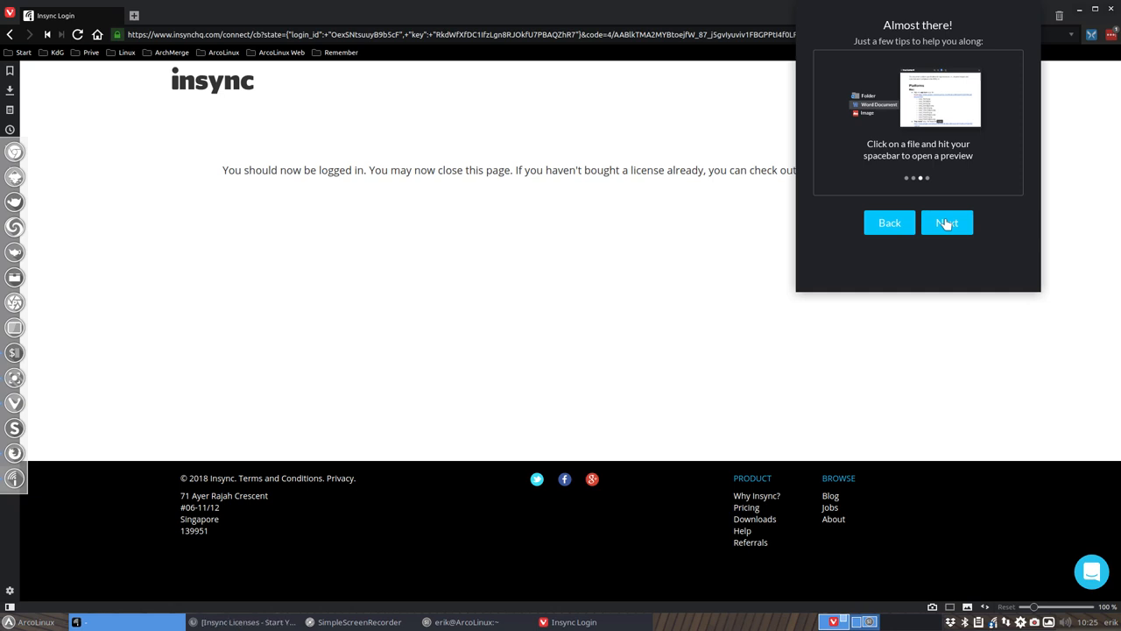
click(947, 222)
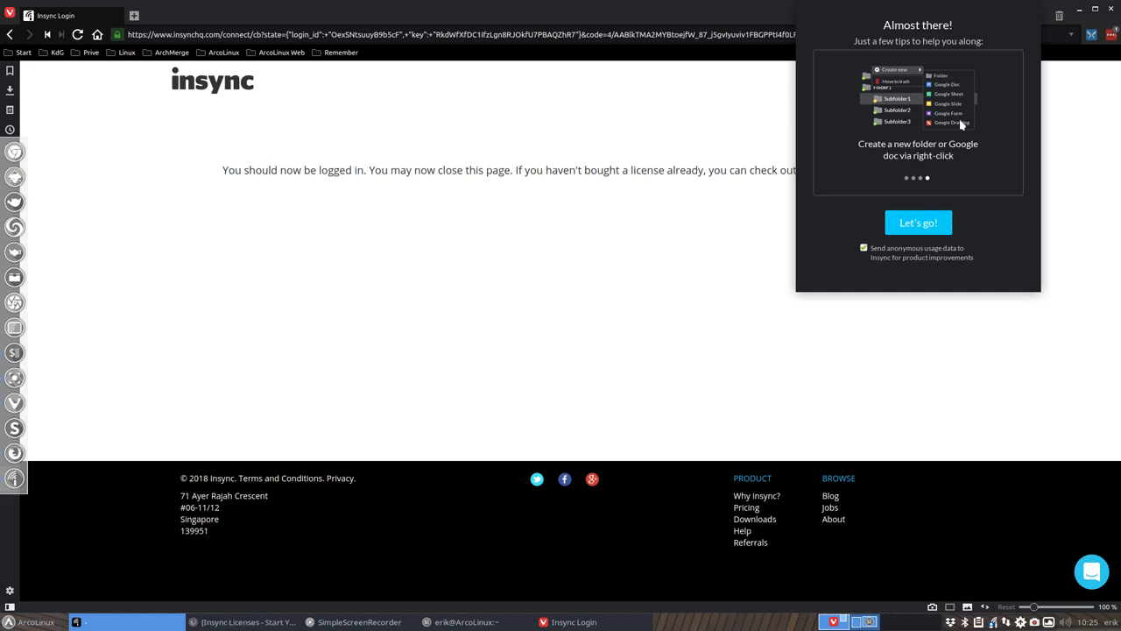
mouse_move(955, 103)
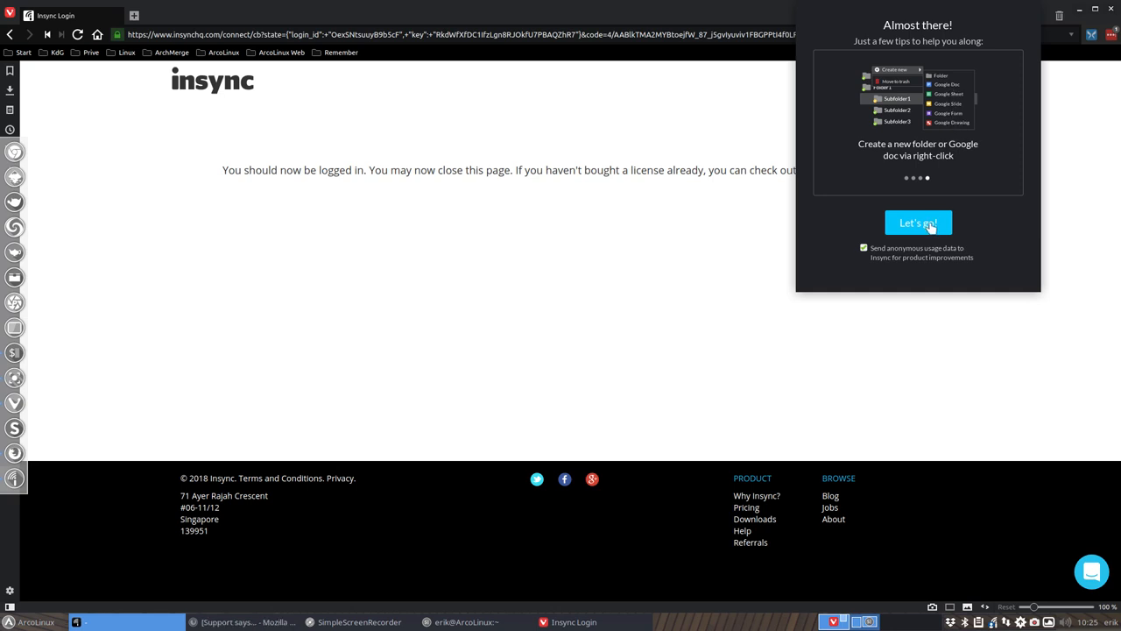
click(918, 222)
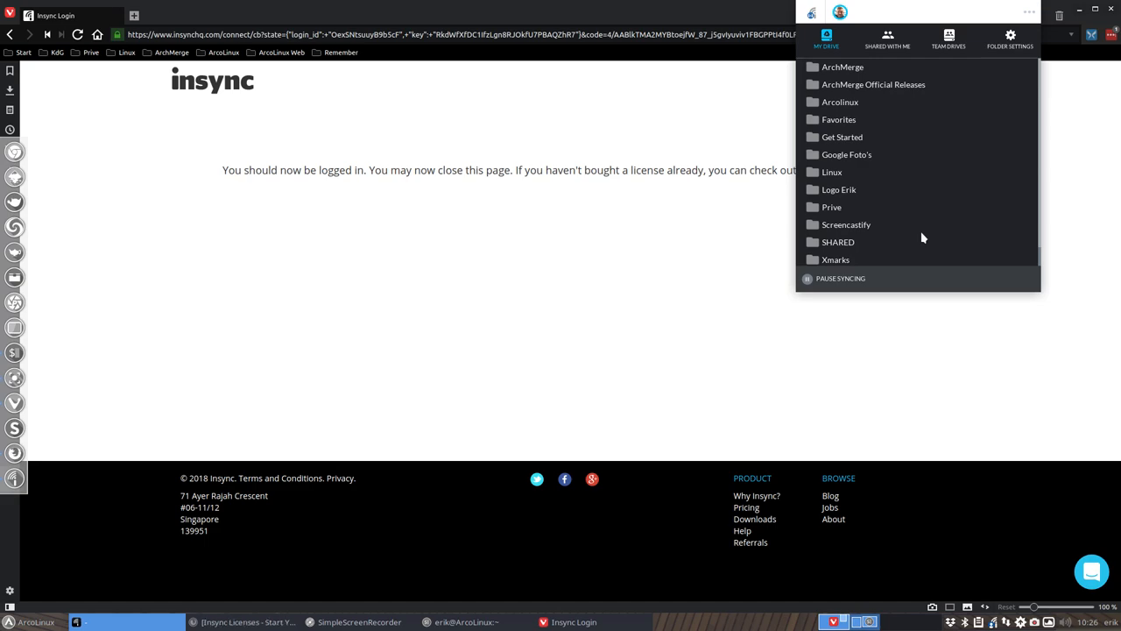
mouse_move(848, 79)
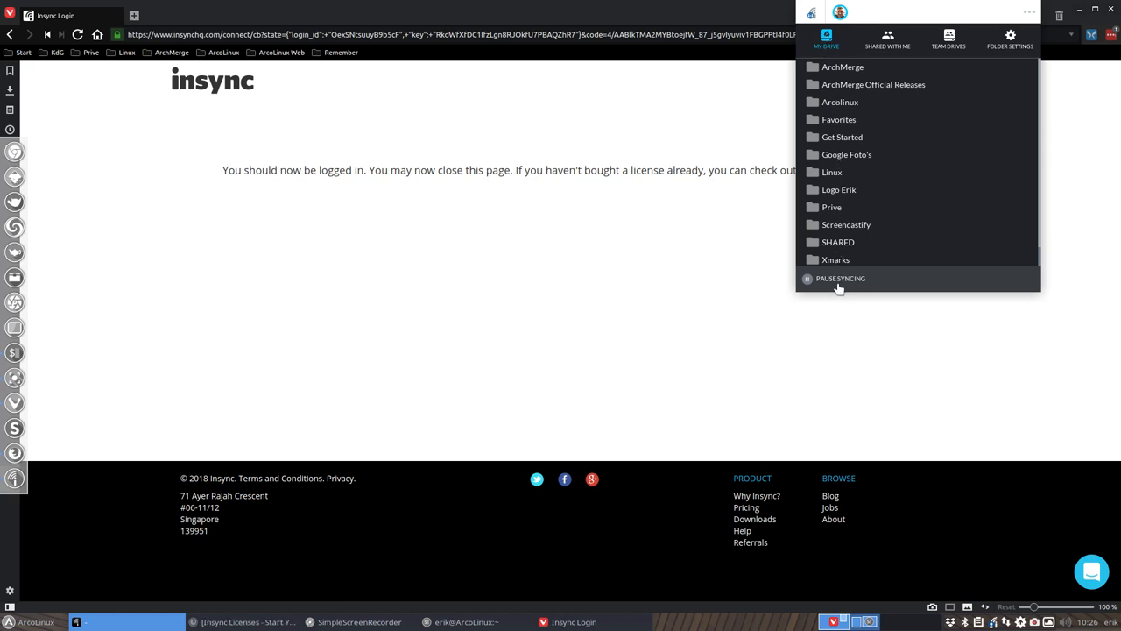
mouse_move(861, 270)
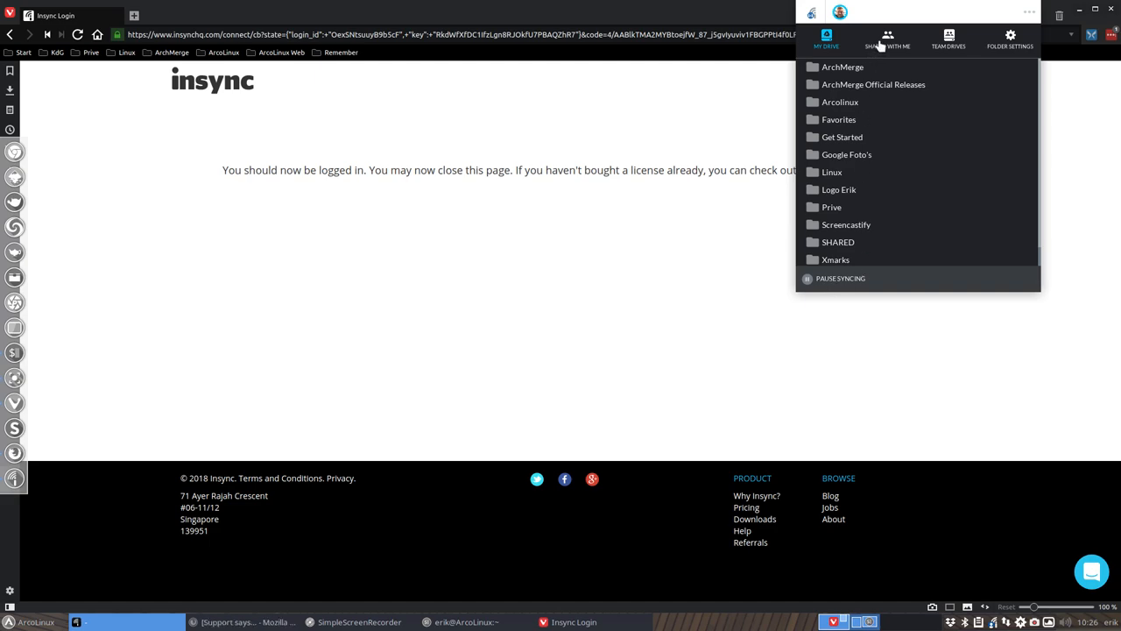
Review the Team Drives, Feed, Progress and Folder Settings tabs, then open the default sync folder on disk.
click(952, 42)
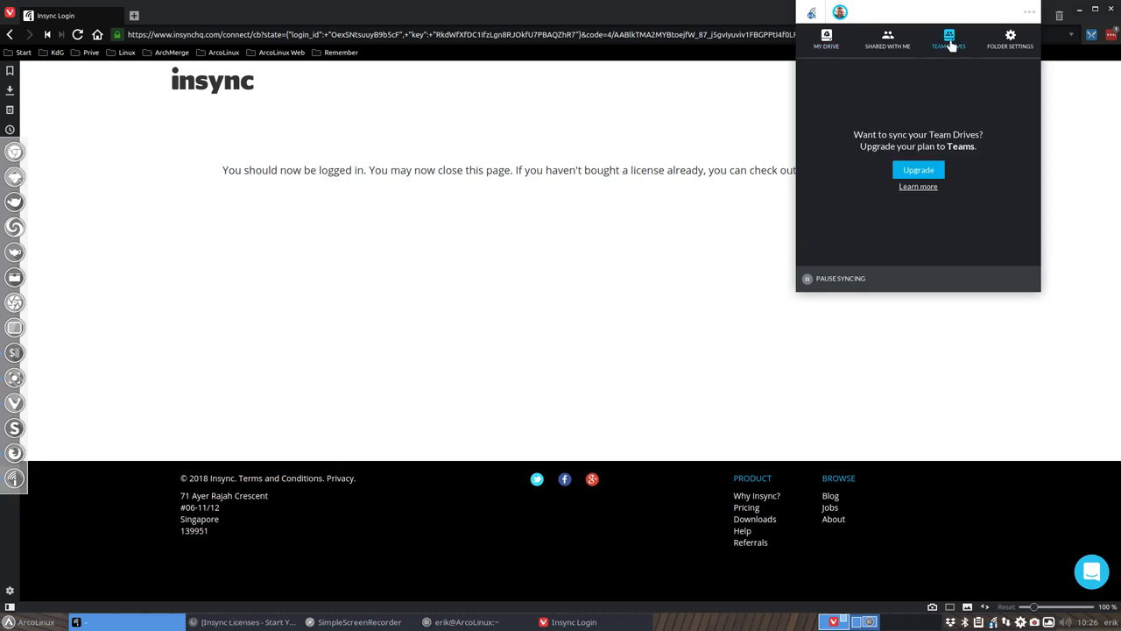
mouse_move(1001, 37)
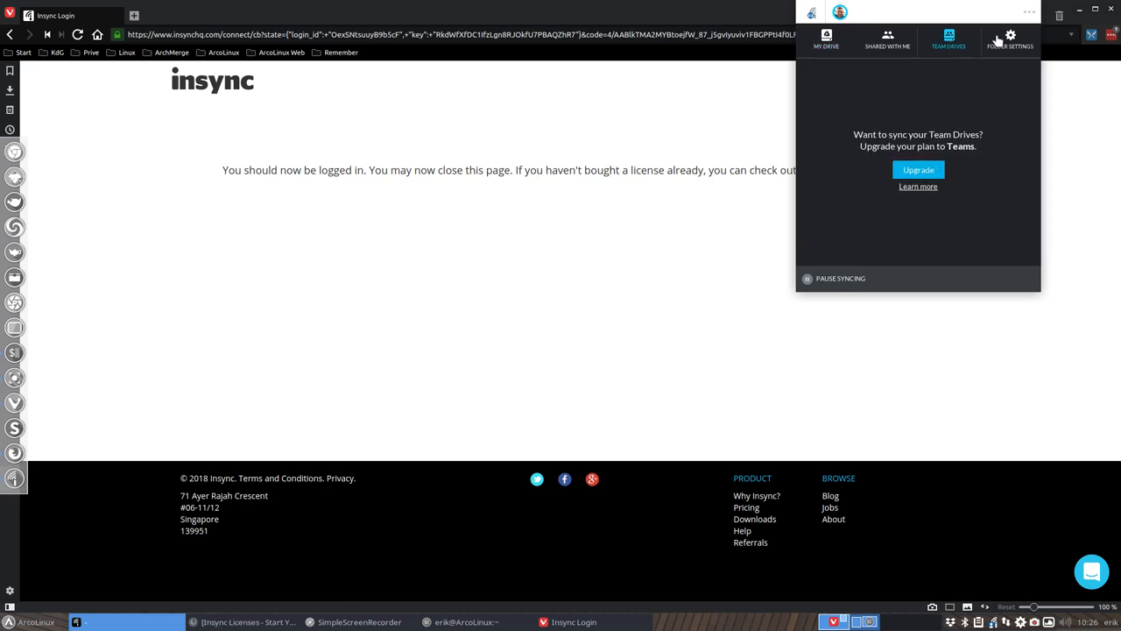
click(1008, 37)
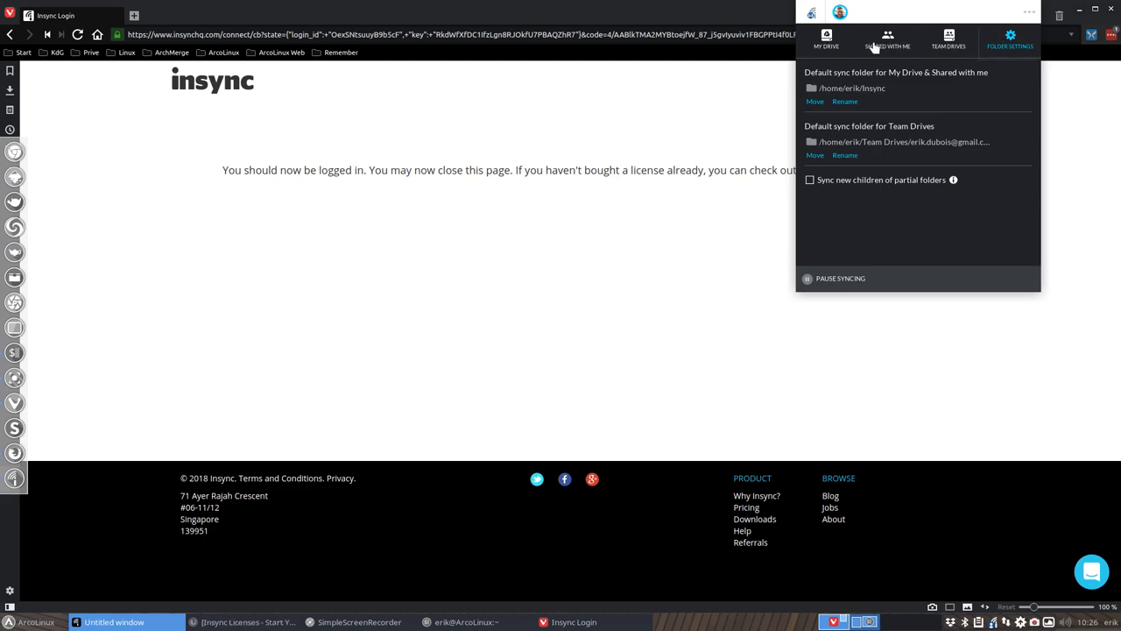
click(813, 14)
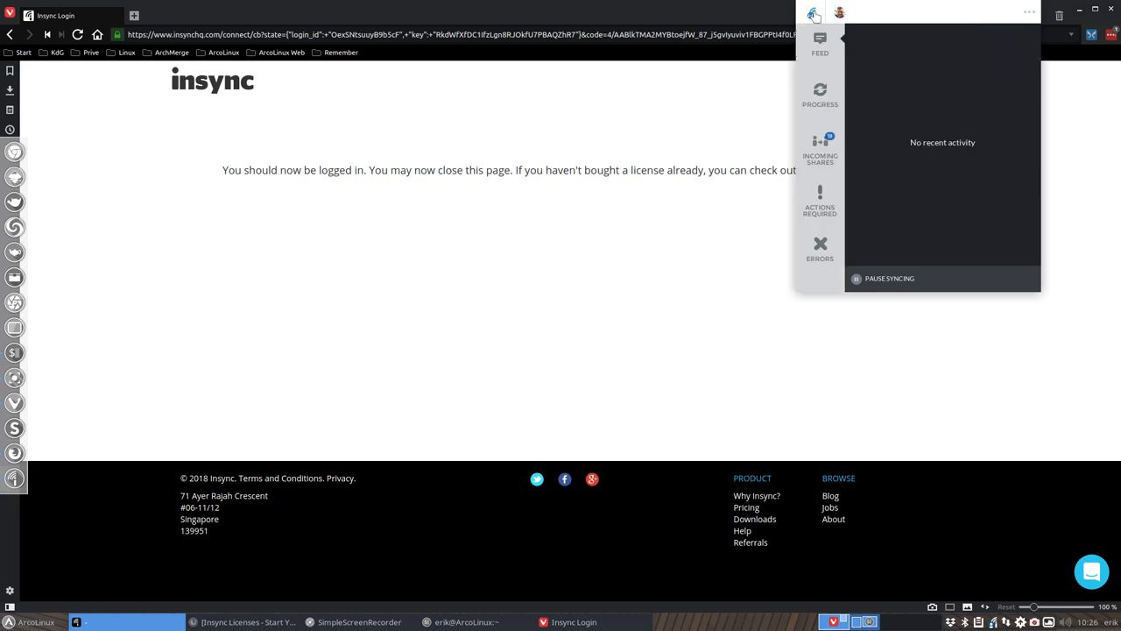
click(819, 93)
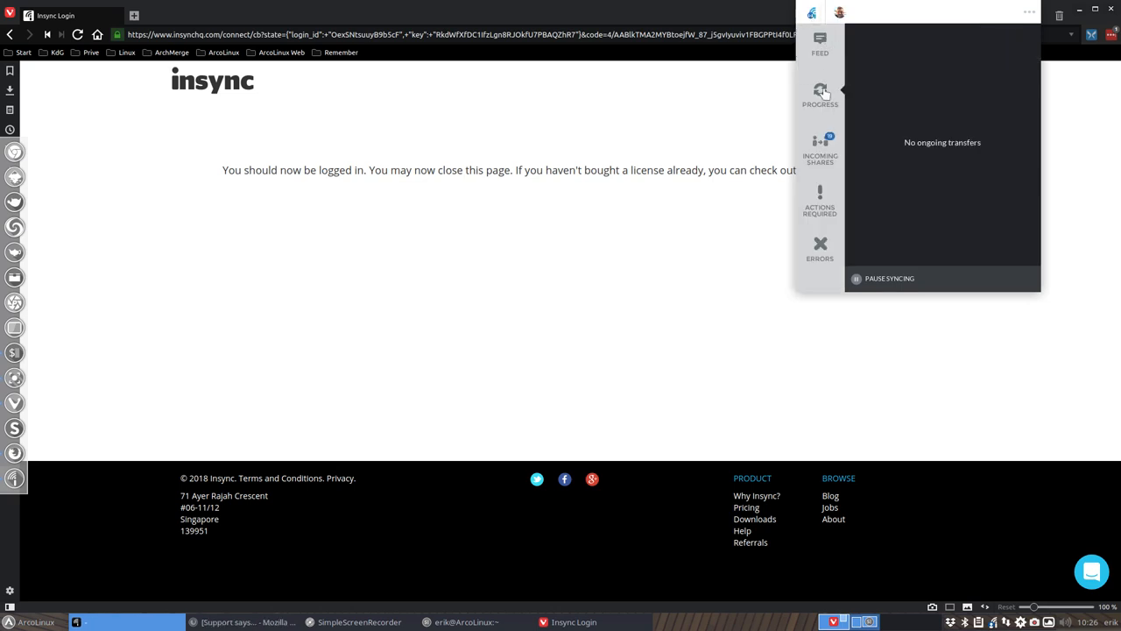
click(819, 144)
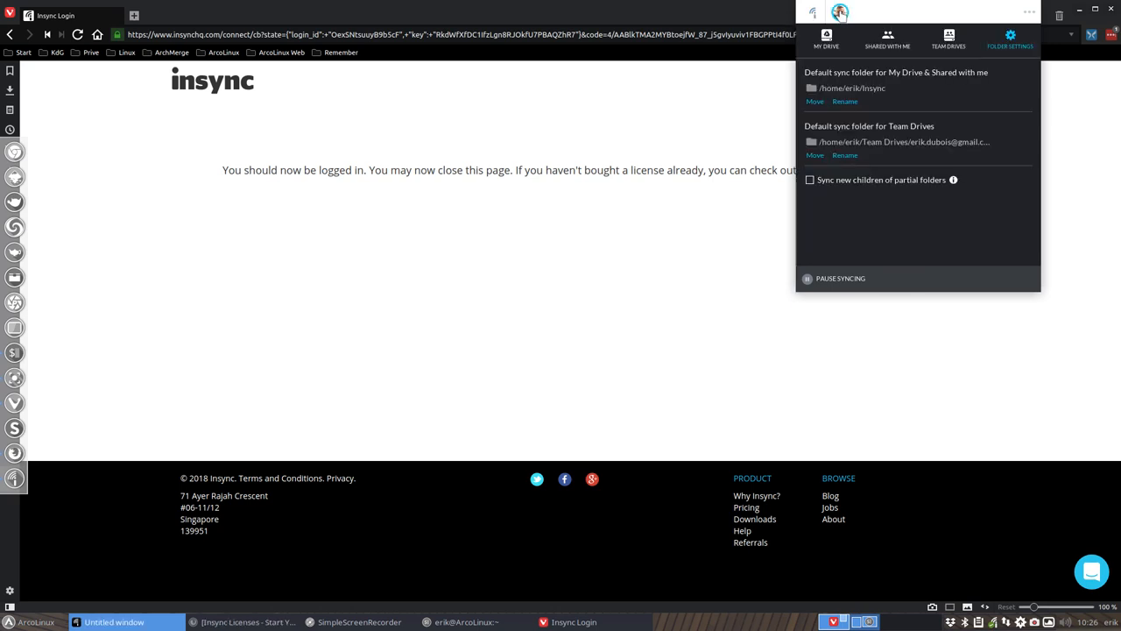
mouse_move(838, 87)
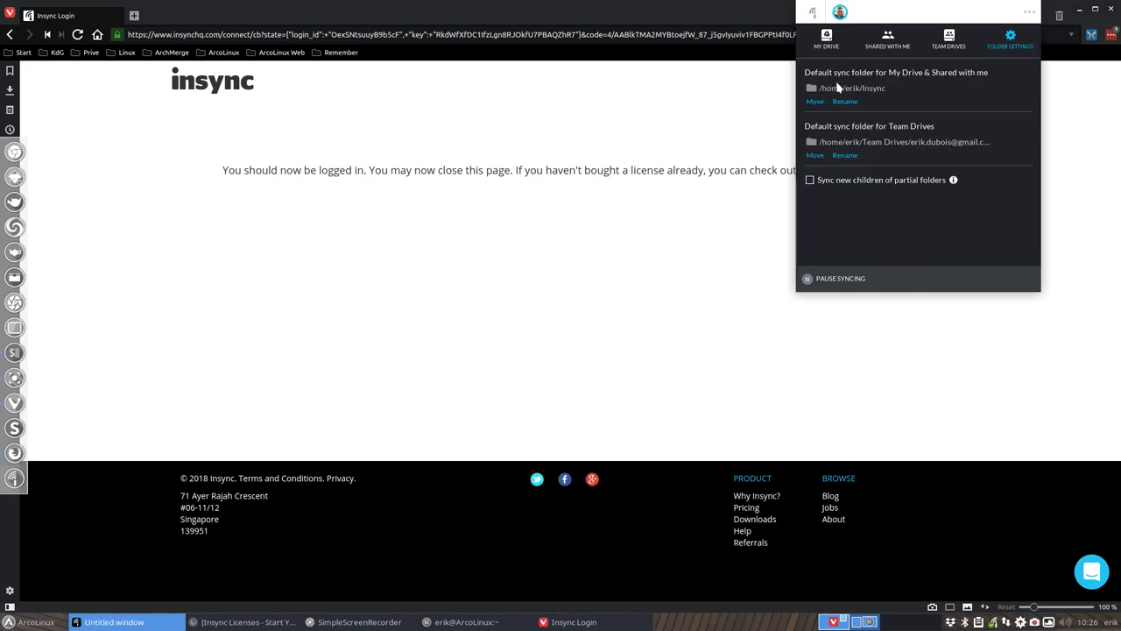
click(828, 41)
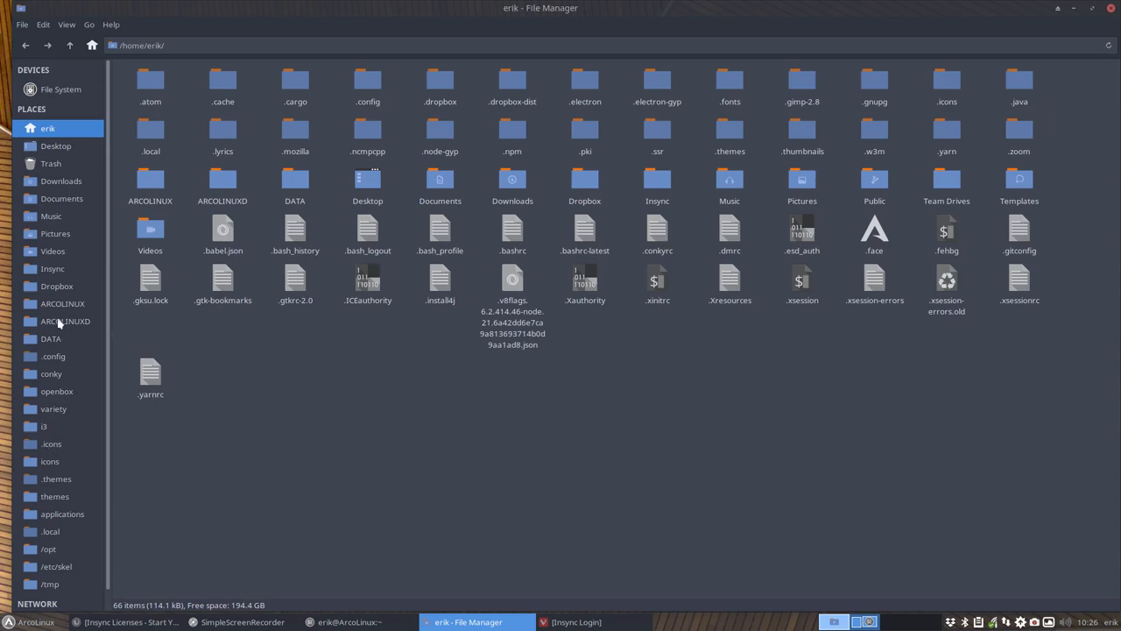
Open the empty Insync folder, dismiss the Xmarks alert in the browser and bring up Insync's tray menu.
click(52, 268)
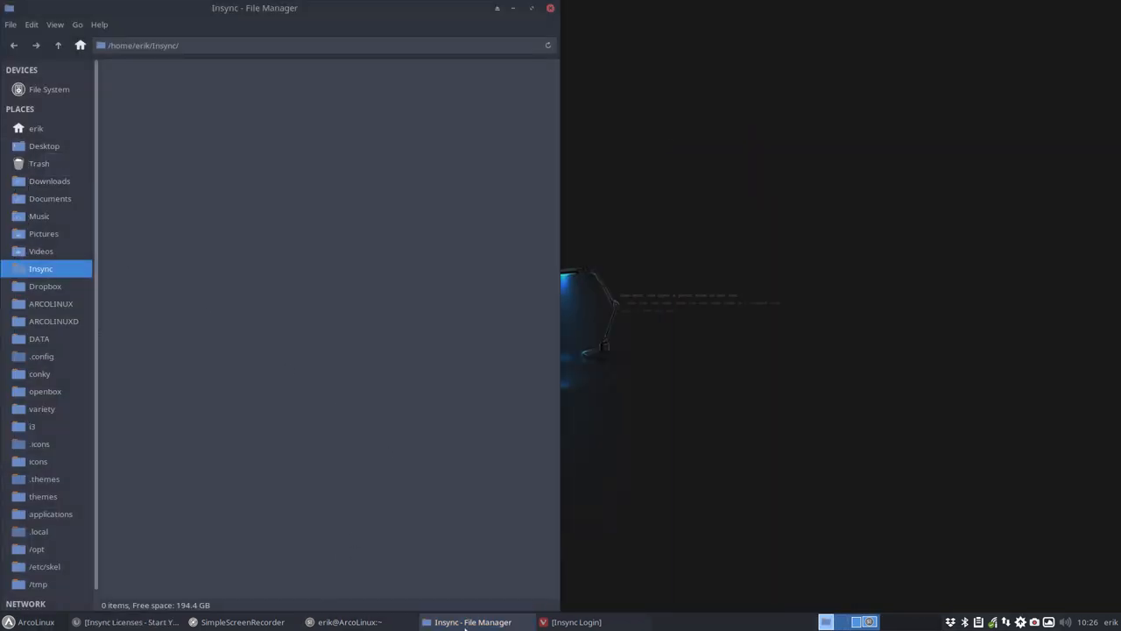
click(575, 621)
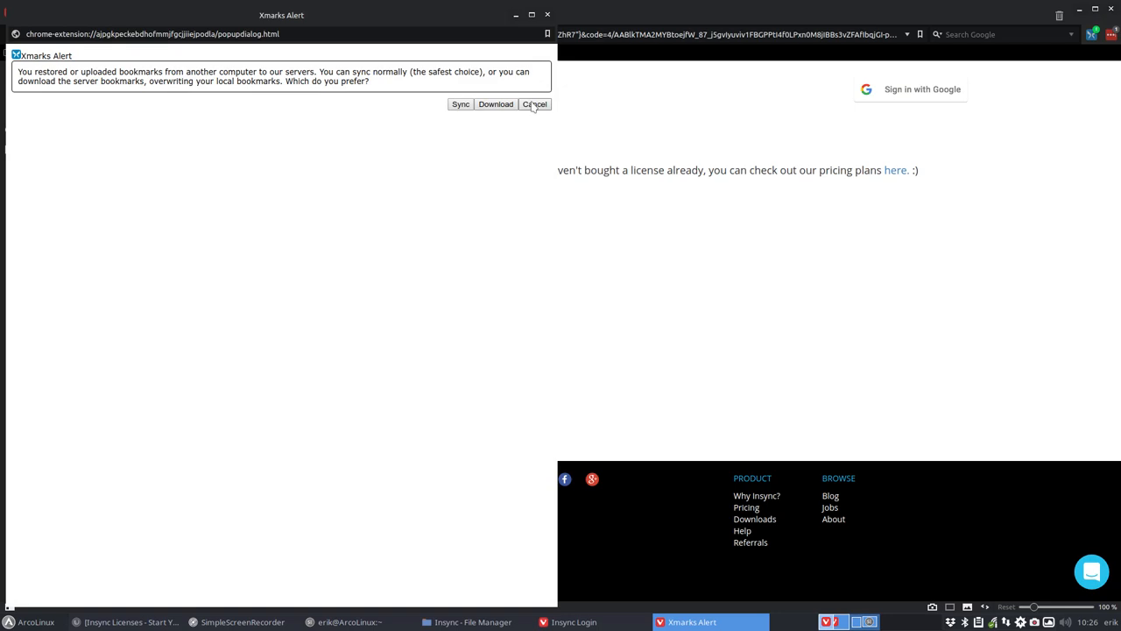
click(534, 105)
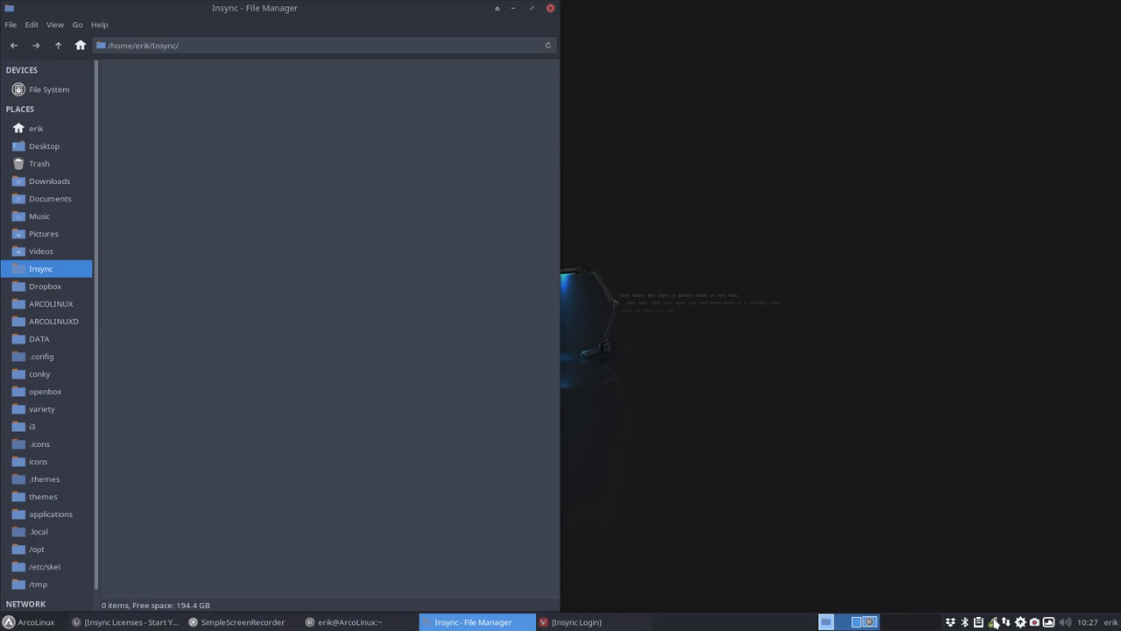
click(992, 621)
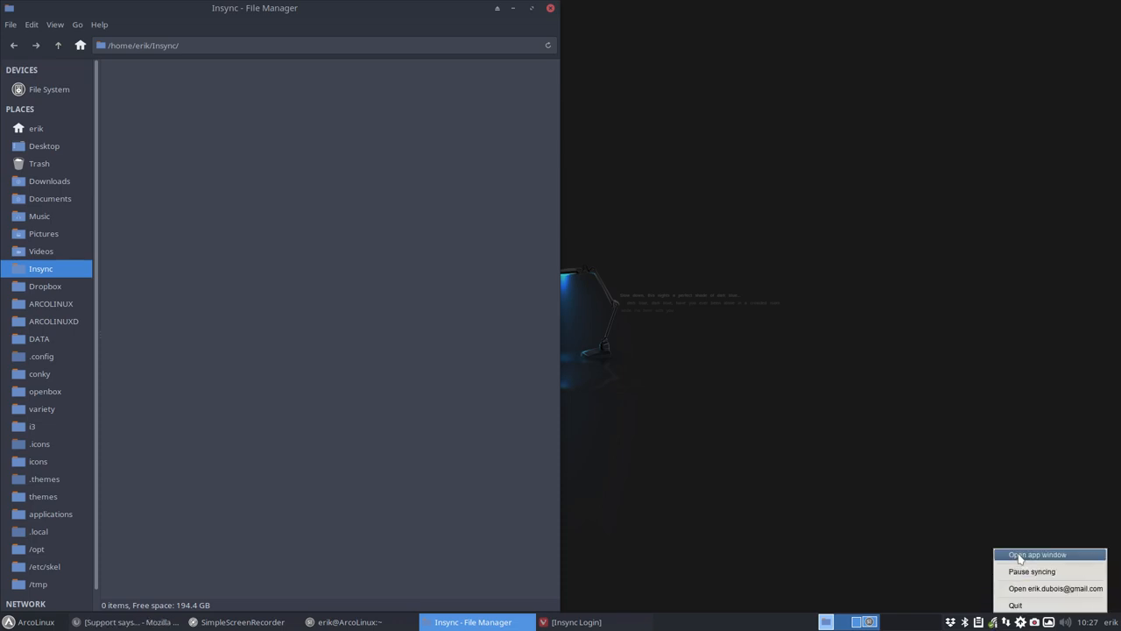
Sync arcolinux-preferred-applications.jpg and the Arcolinux, Get Started and Logo Erik folders to this computer.
click(1040, 555)
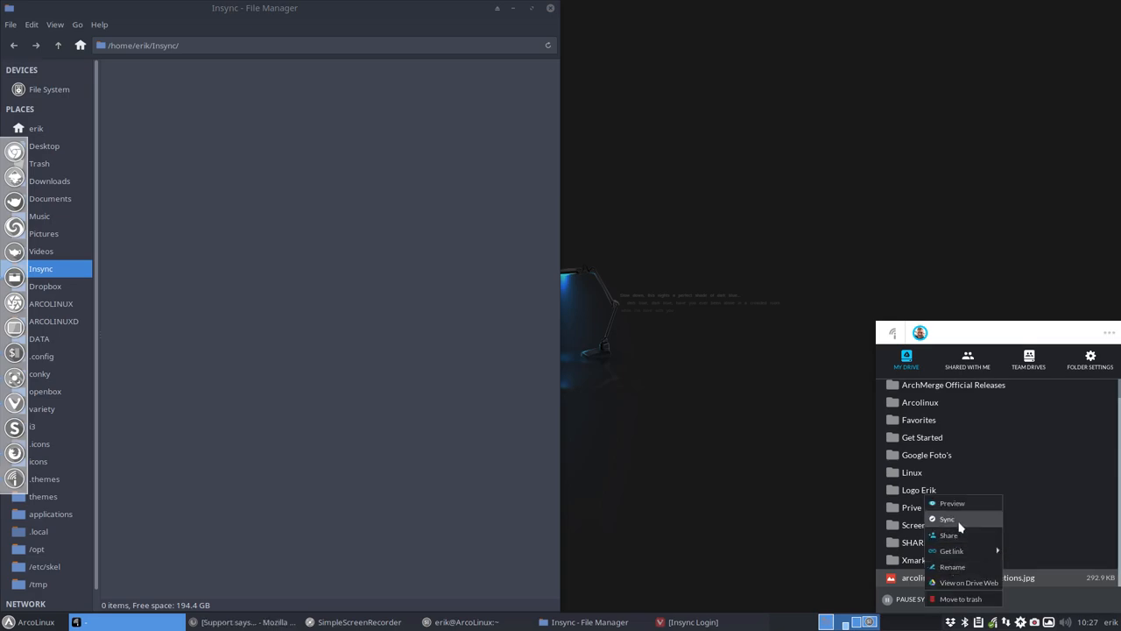
click(947, 518)
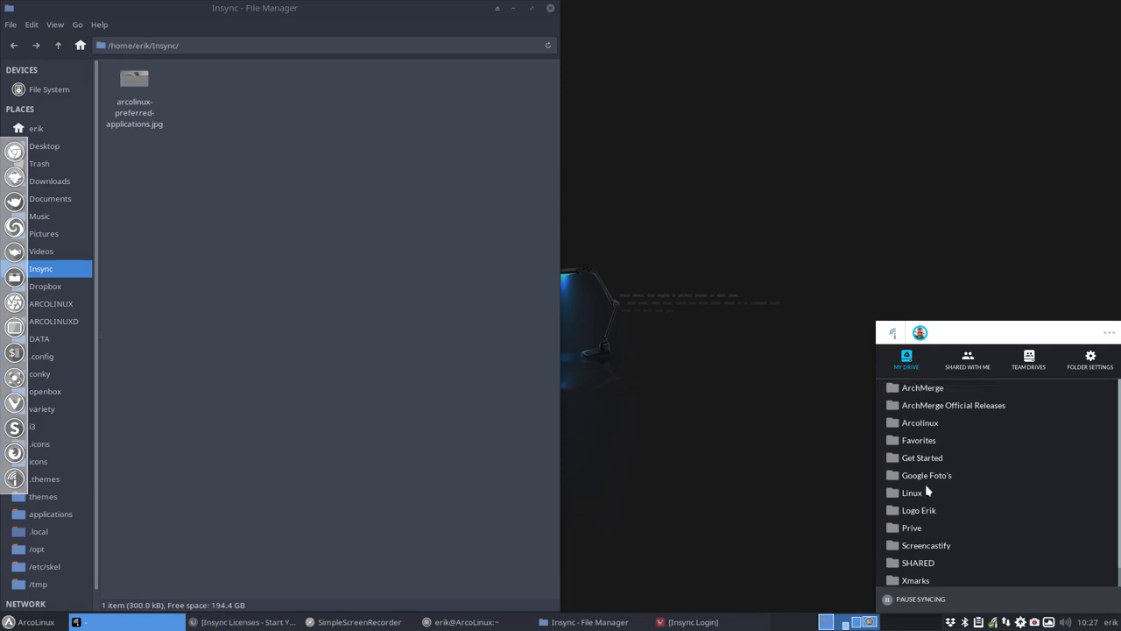
right_click(920, 422)
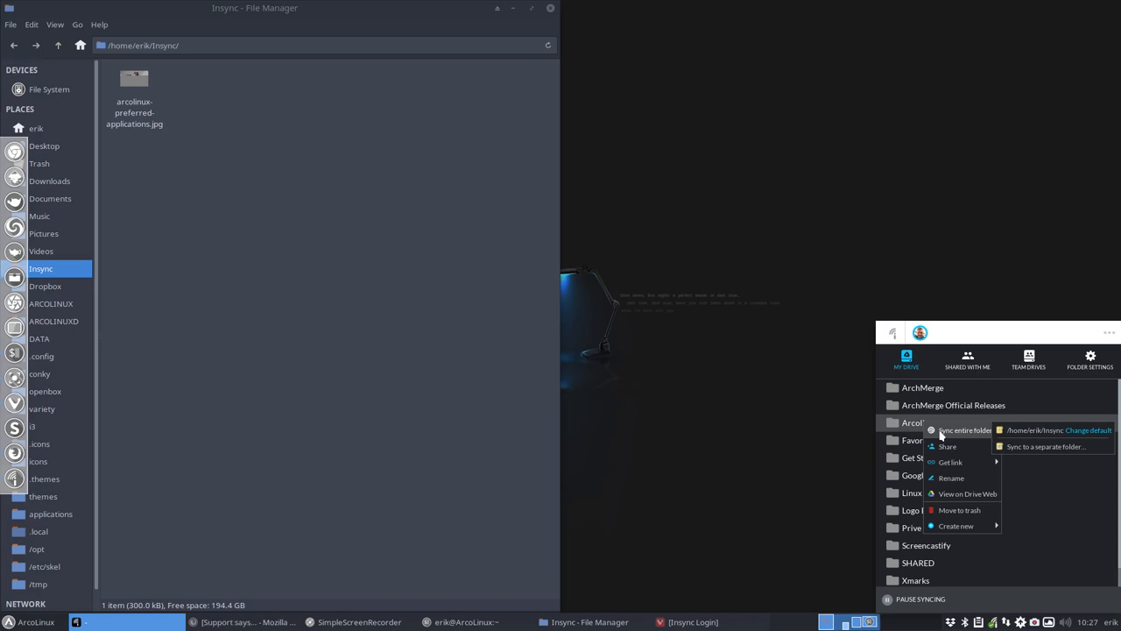
click(957, 429)
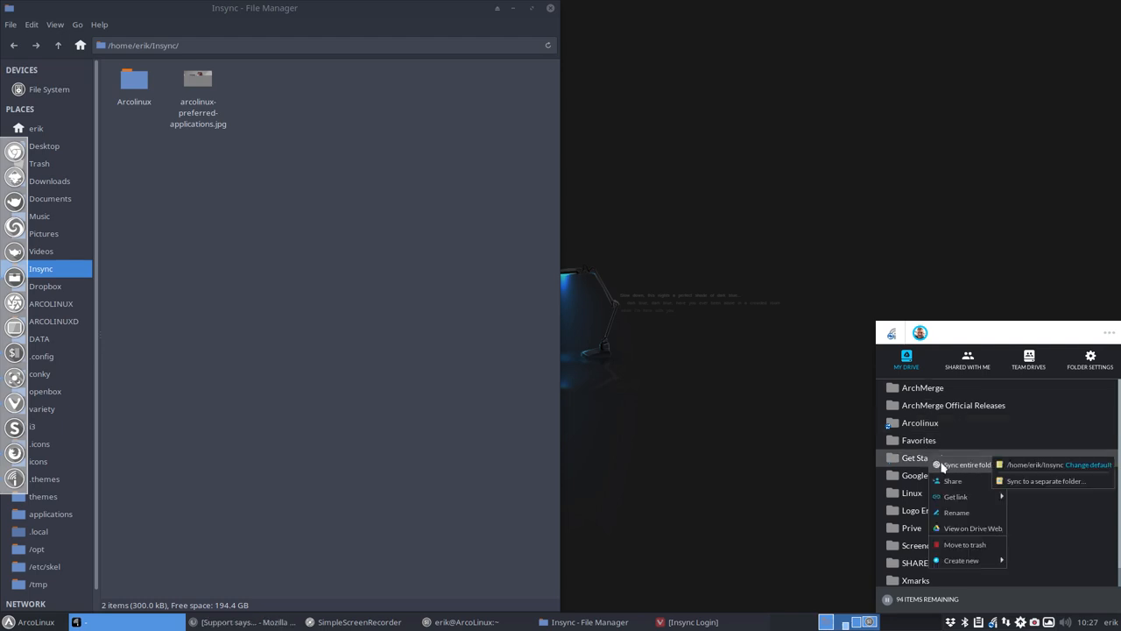
click(967, 465)
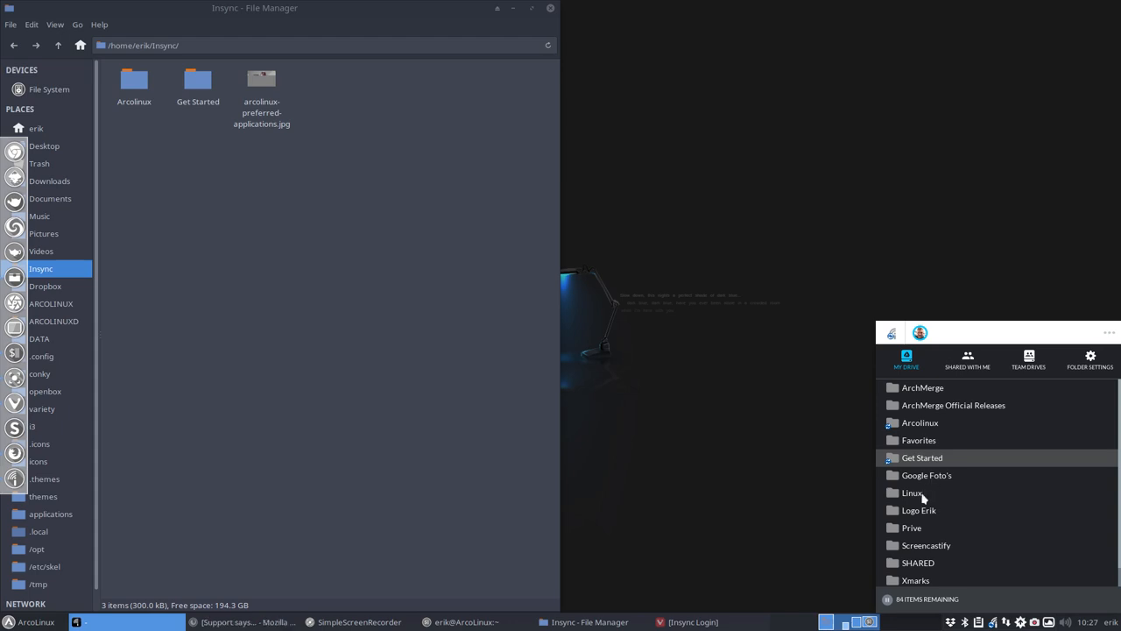
right_click(918, 510)
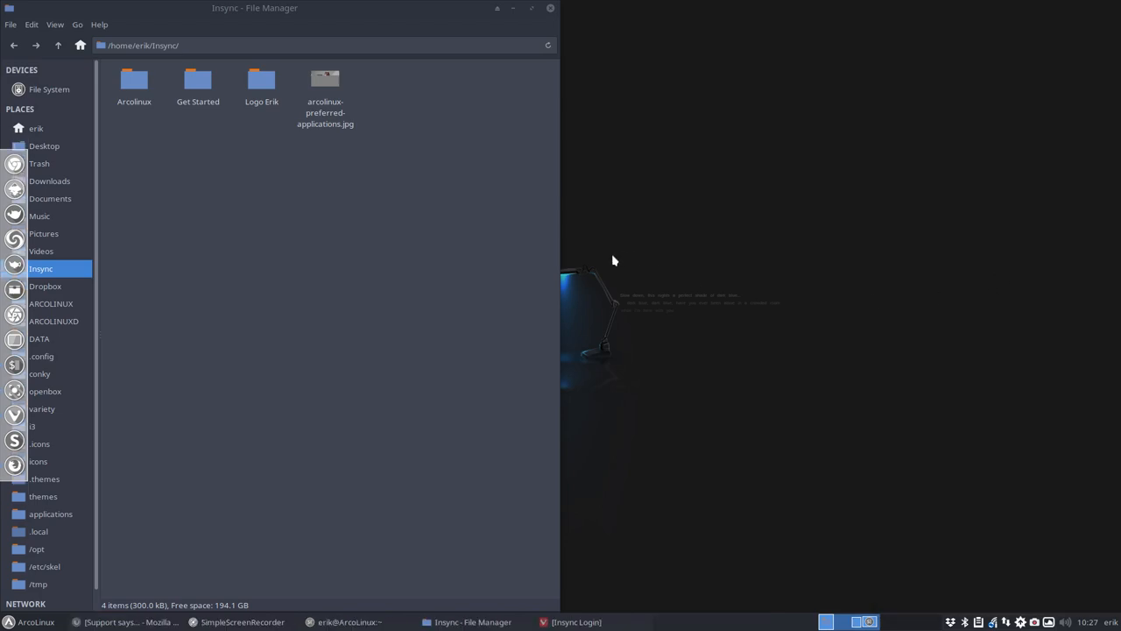
Browse the synced Arcolinux folder, close File Manager and reopen the Insync app window from the tray.
double_click(134, 74)
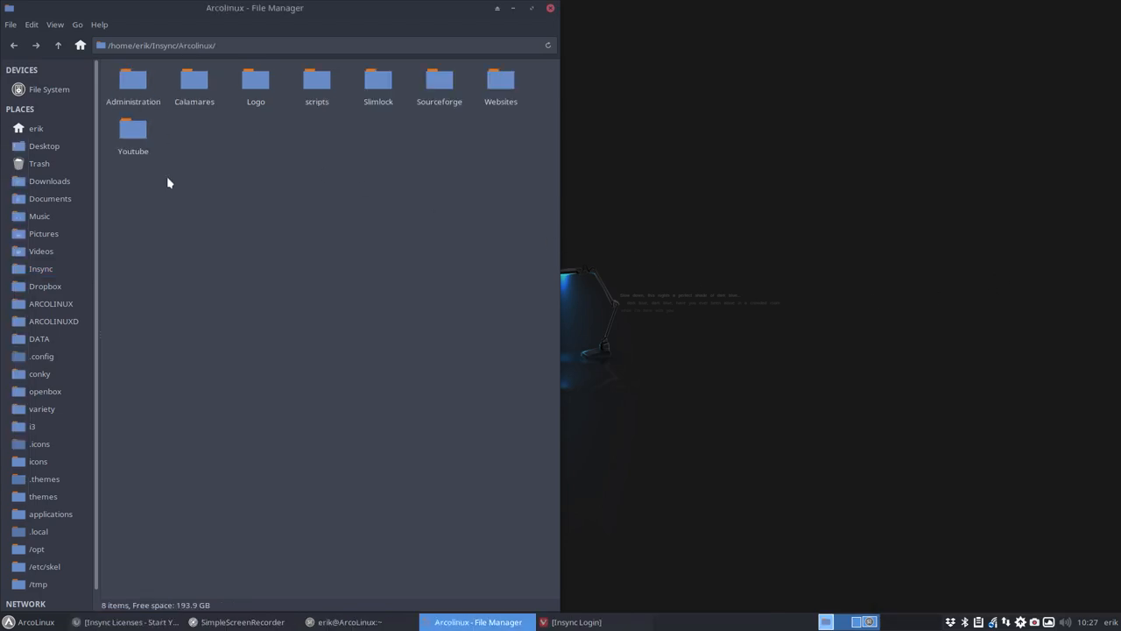
click(40, 268)
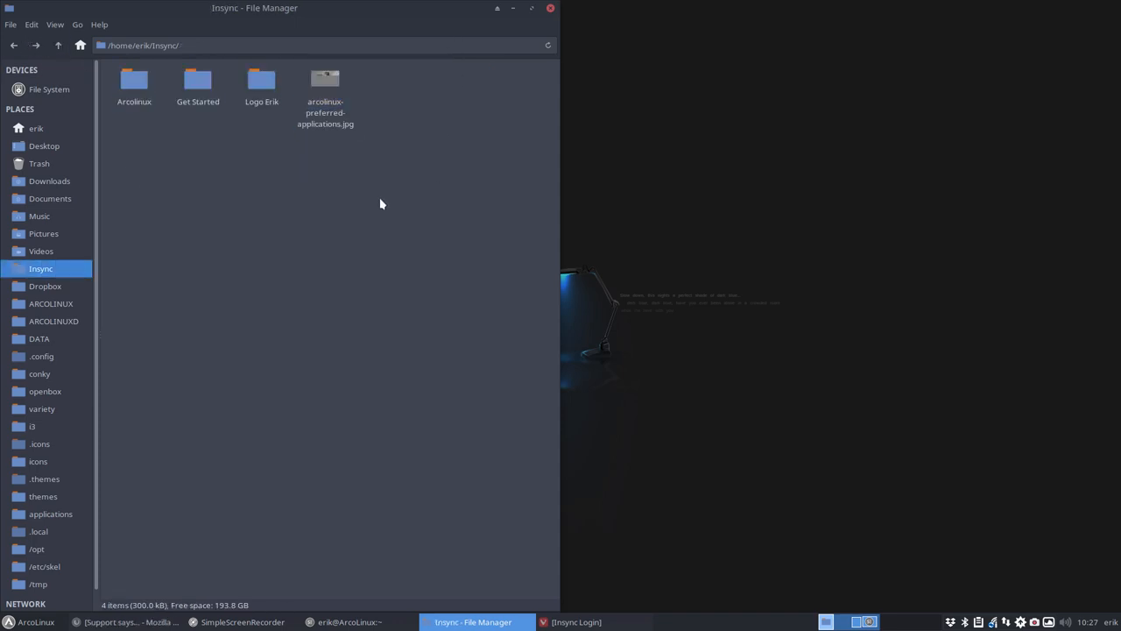
mouse_move(873, 383)
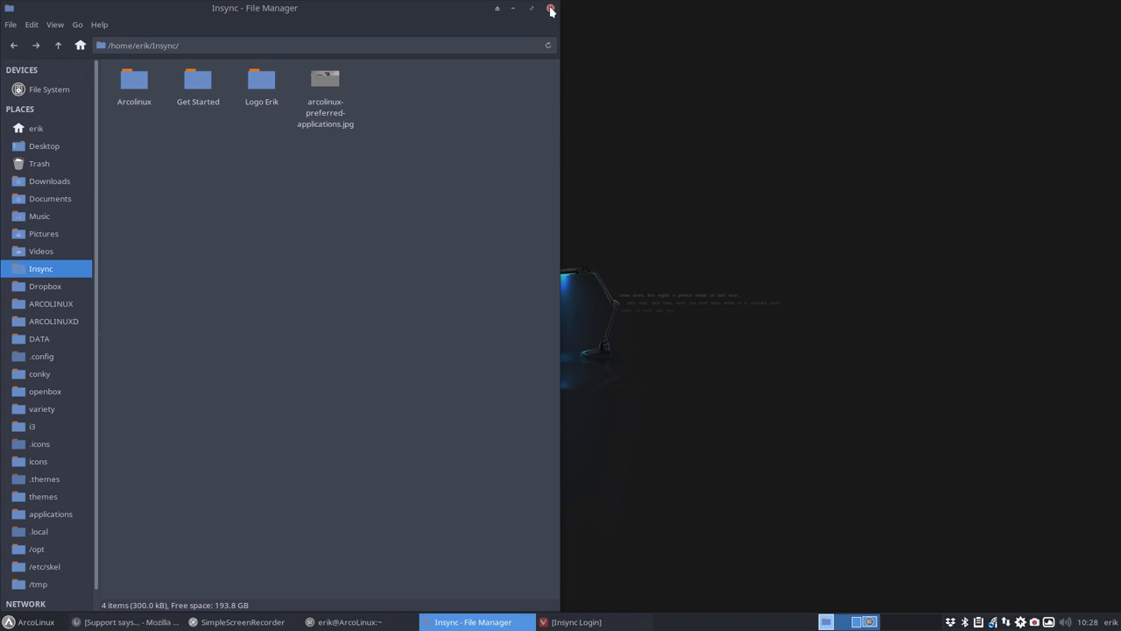
click(549, 8)
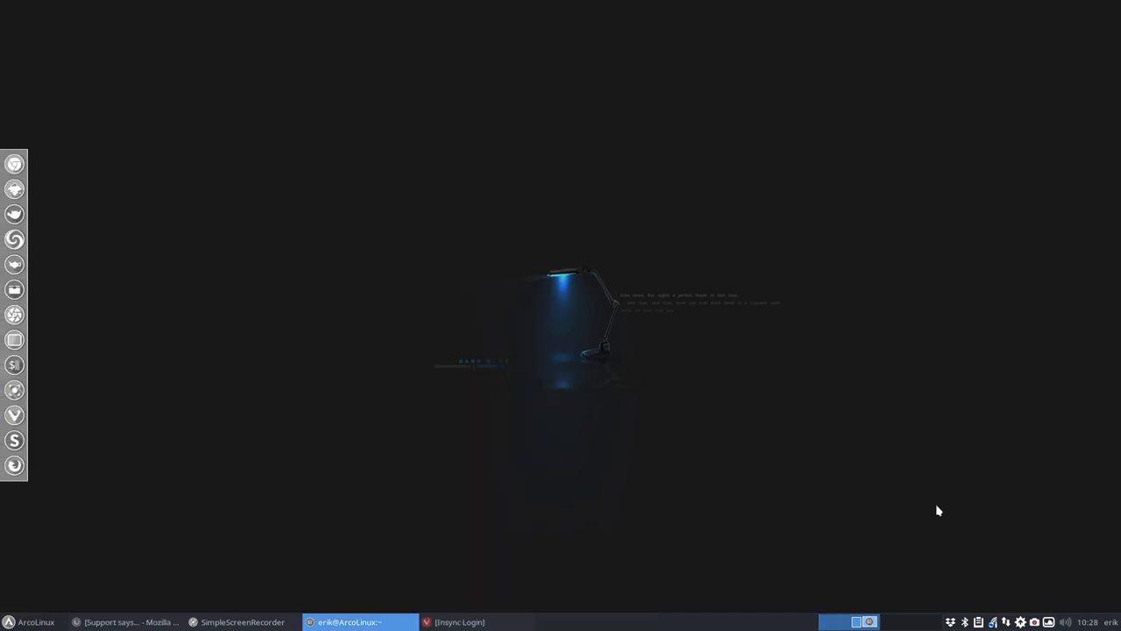
click(994, 621)
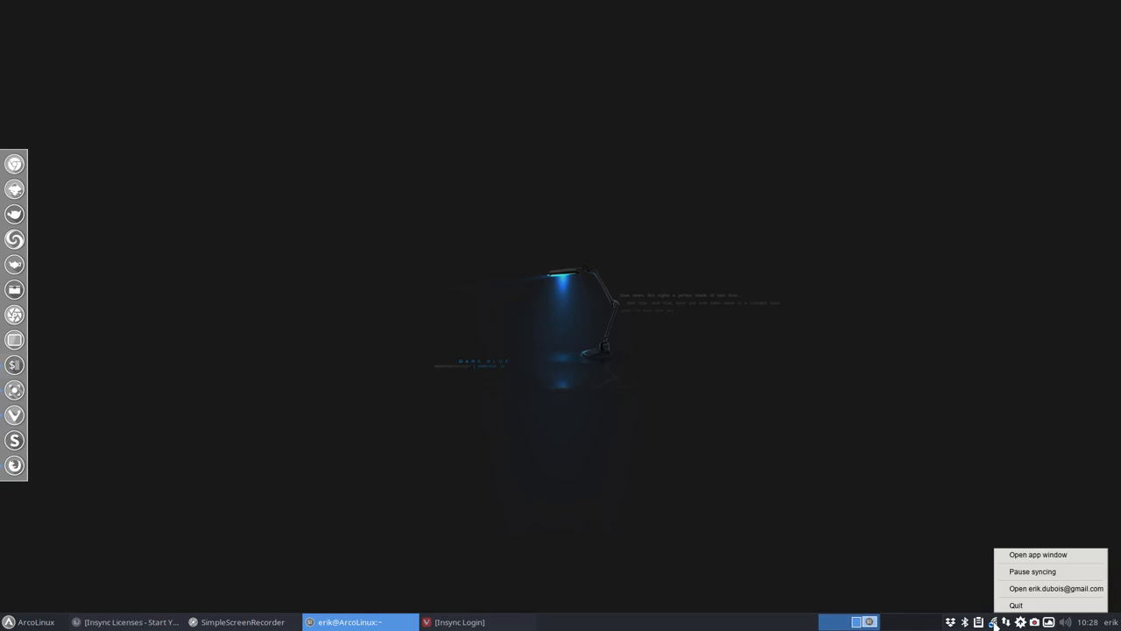
click(1038, 554)
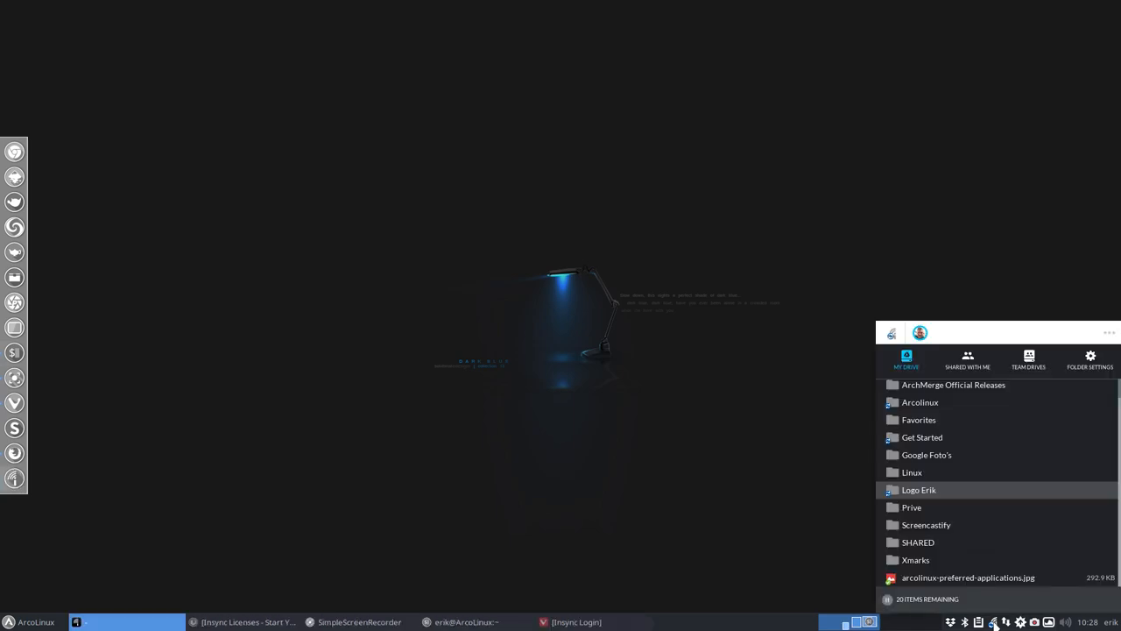